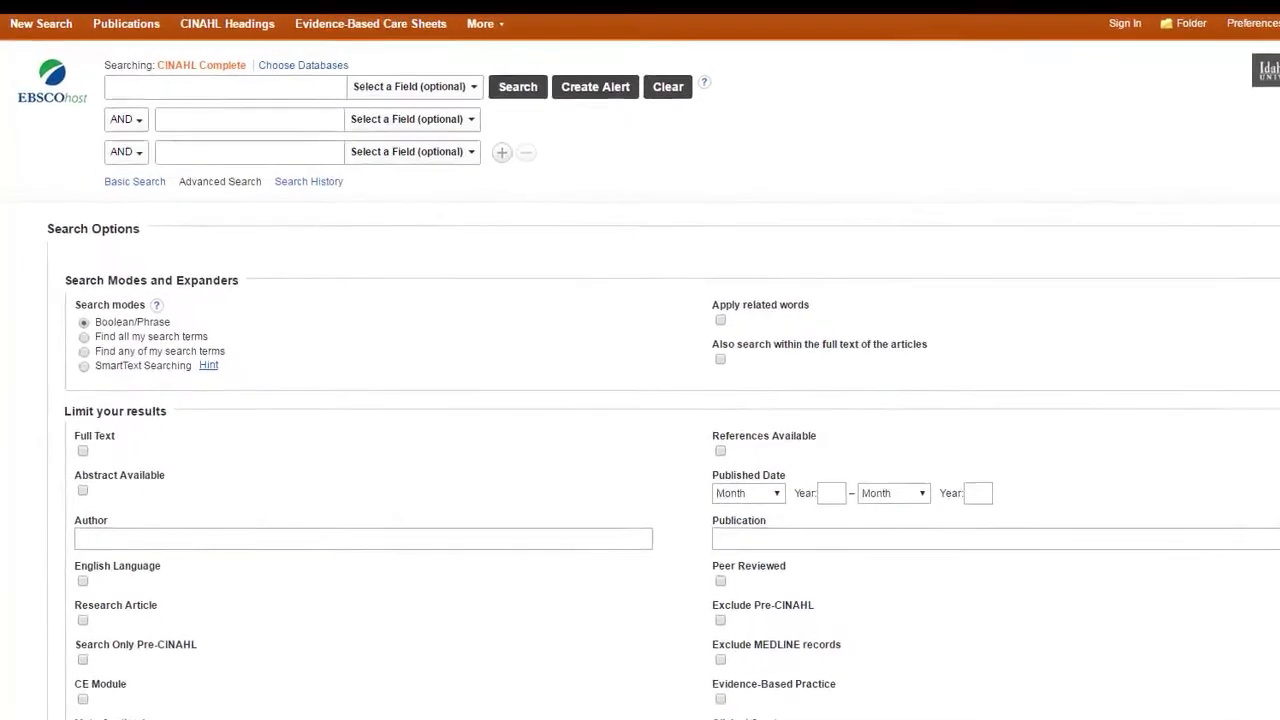
# - Set the first advanced-search row's field to TI Title
pyautogui.click(516, 86)
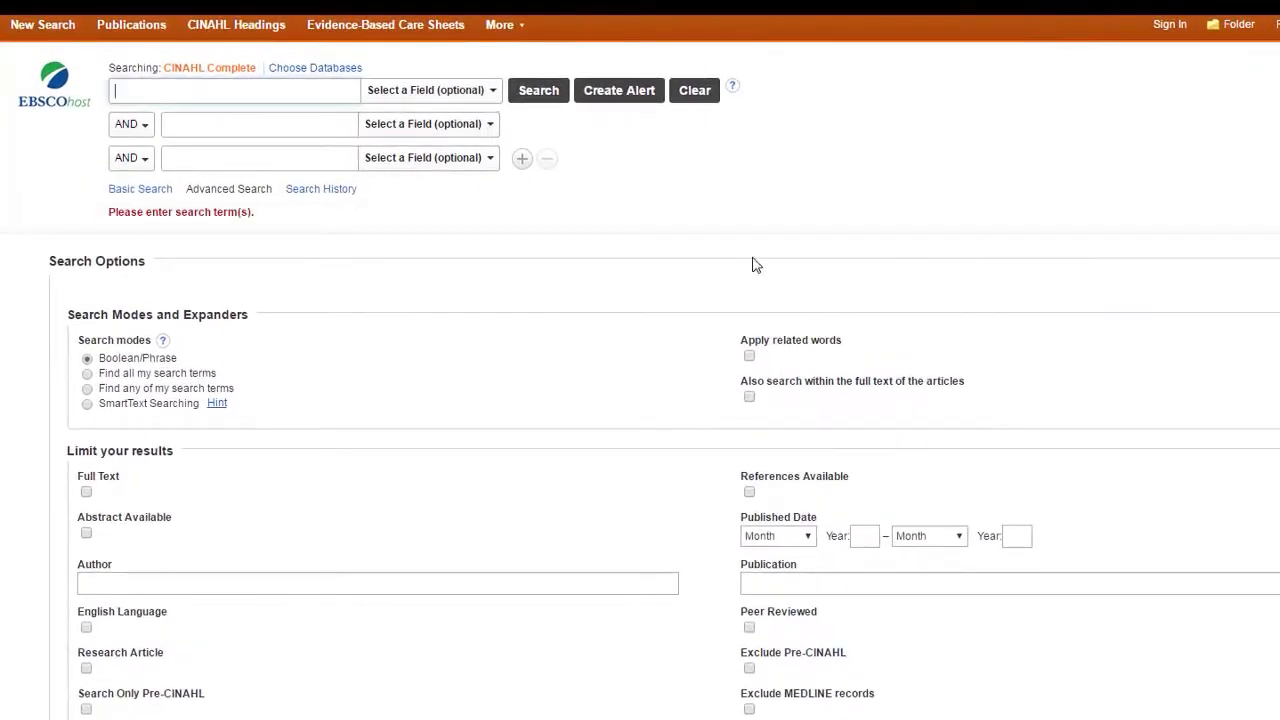
pyautogui.click(430, 90)
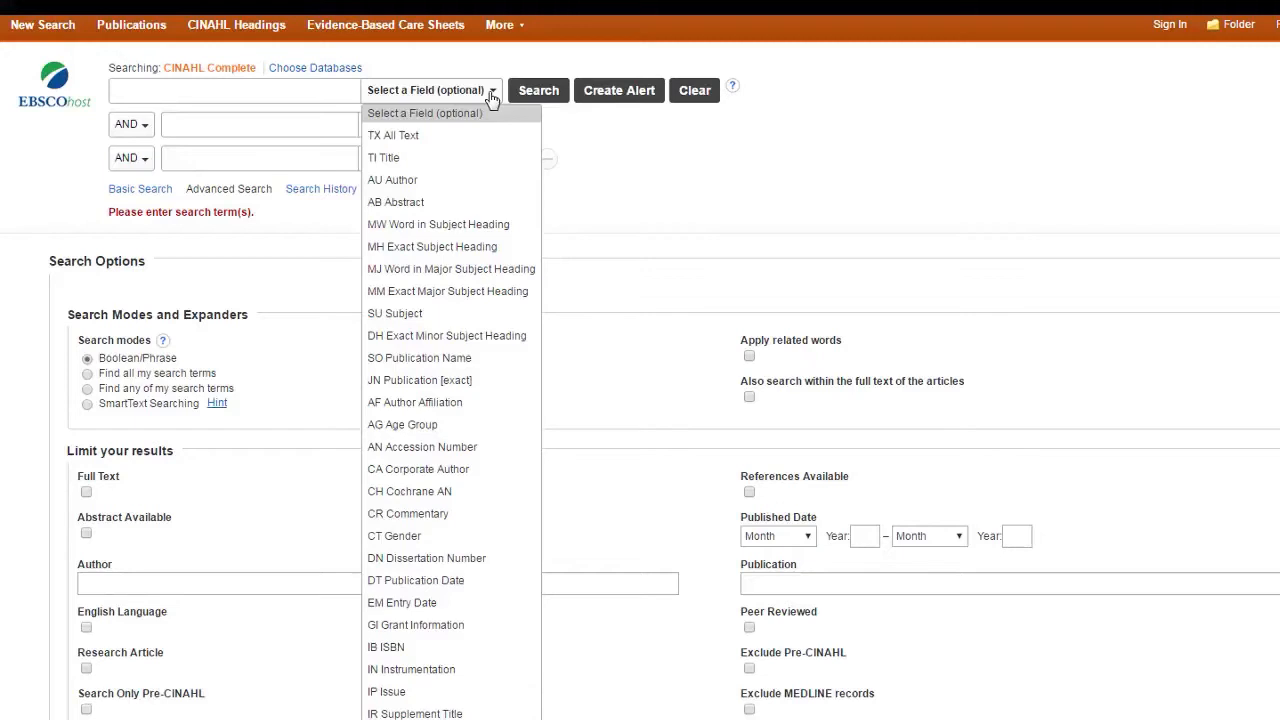
pyautogui.click(384, 156)
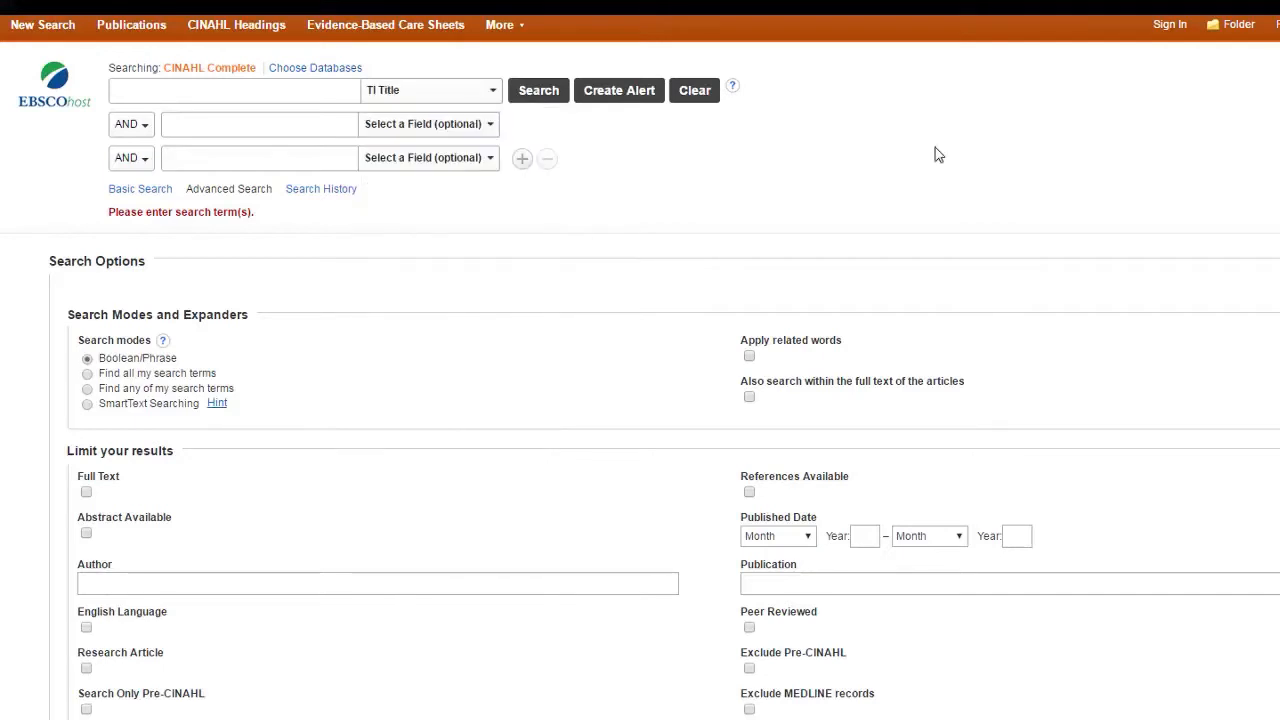
pyautogui.moveTo(1204, 426)
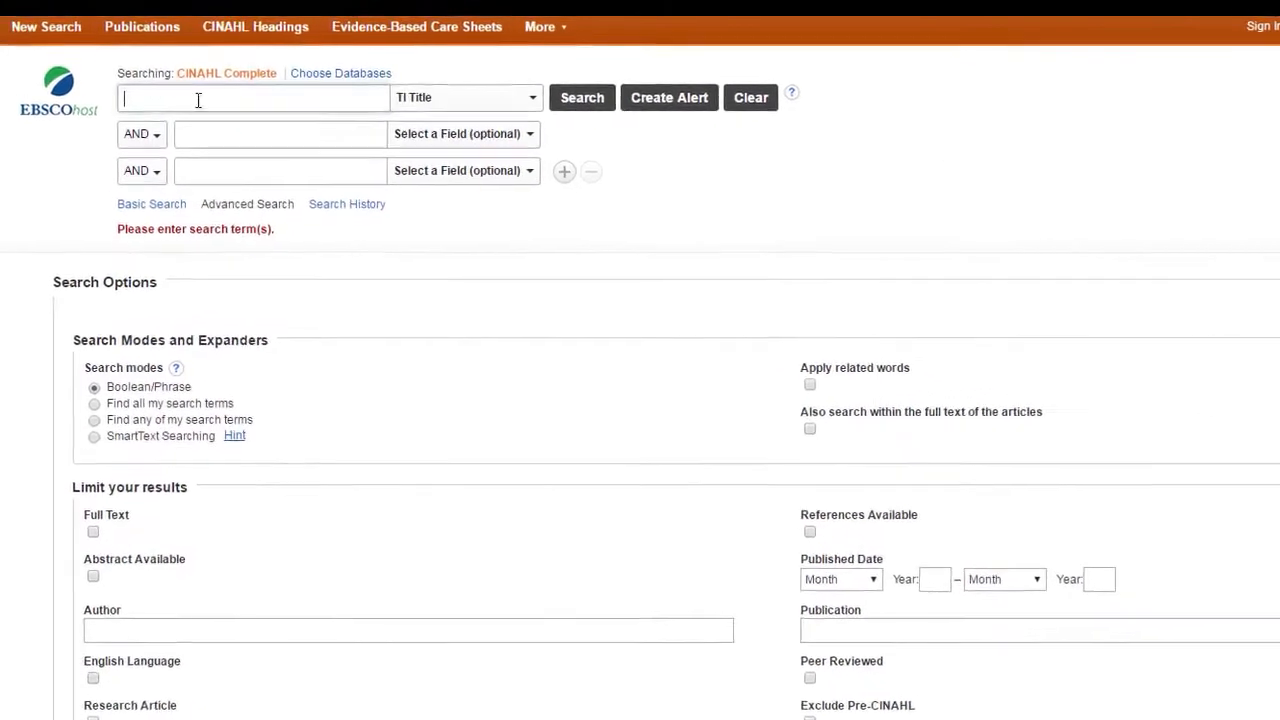
# - Search titles for "moral courage" OR "moral distress" as exact phrases
pyautogui.write('"moral courage" OR "moral distress"')
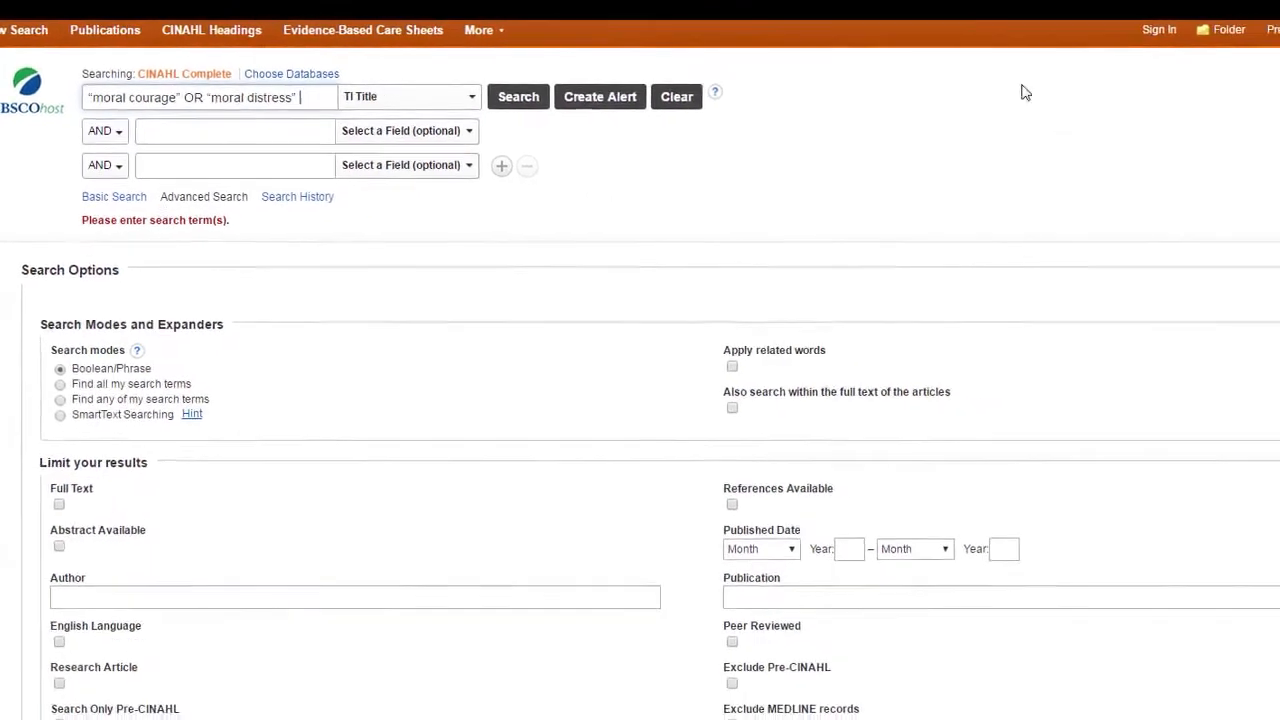
pyautogui.click(518, 96)
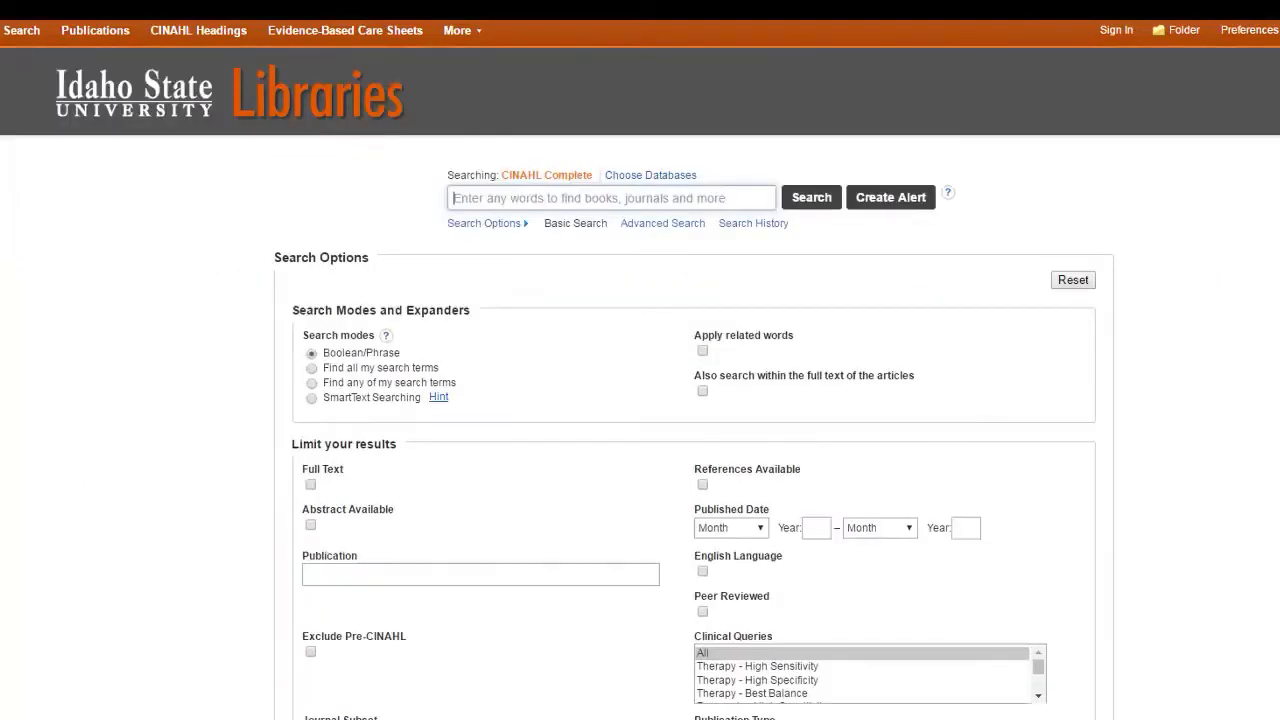
# - Scroll through the blank advanced search form's Search Options and result limiters
pyautogui.scroll(-3)
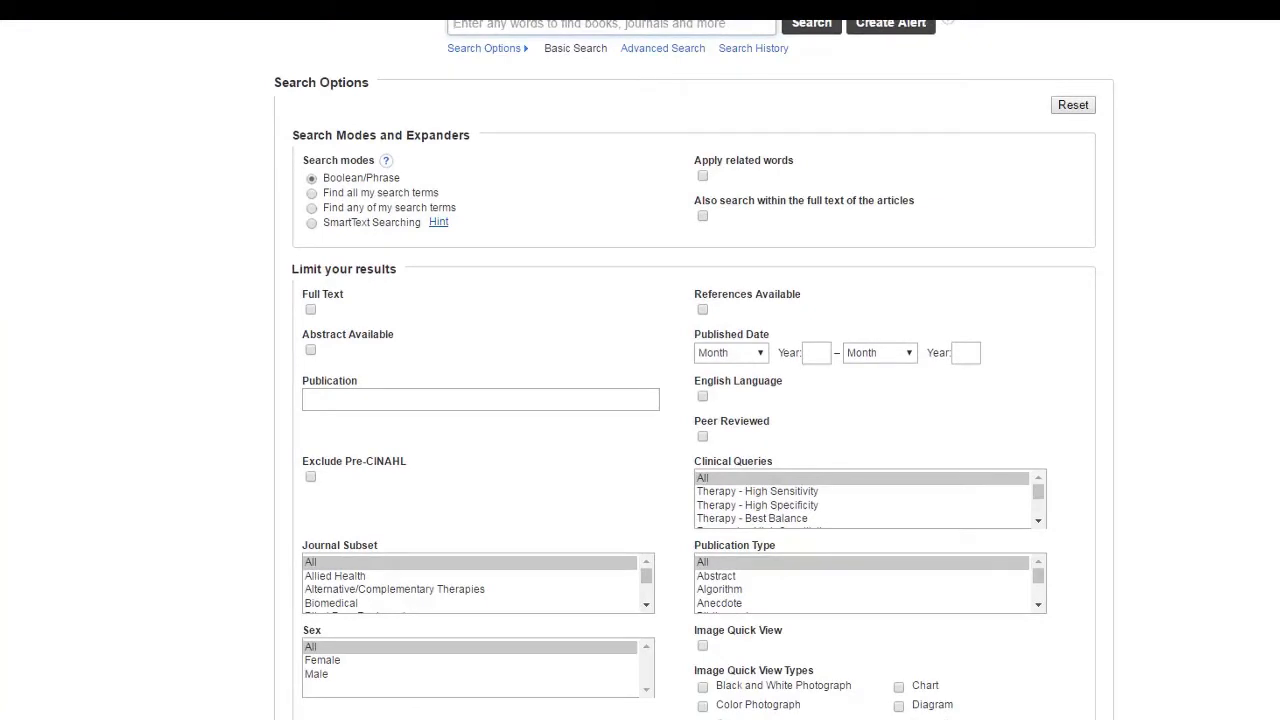
pyautogui.moveTo(662, 48)
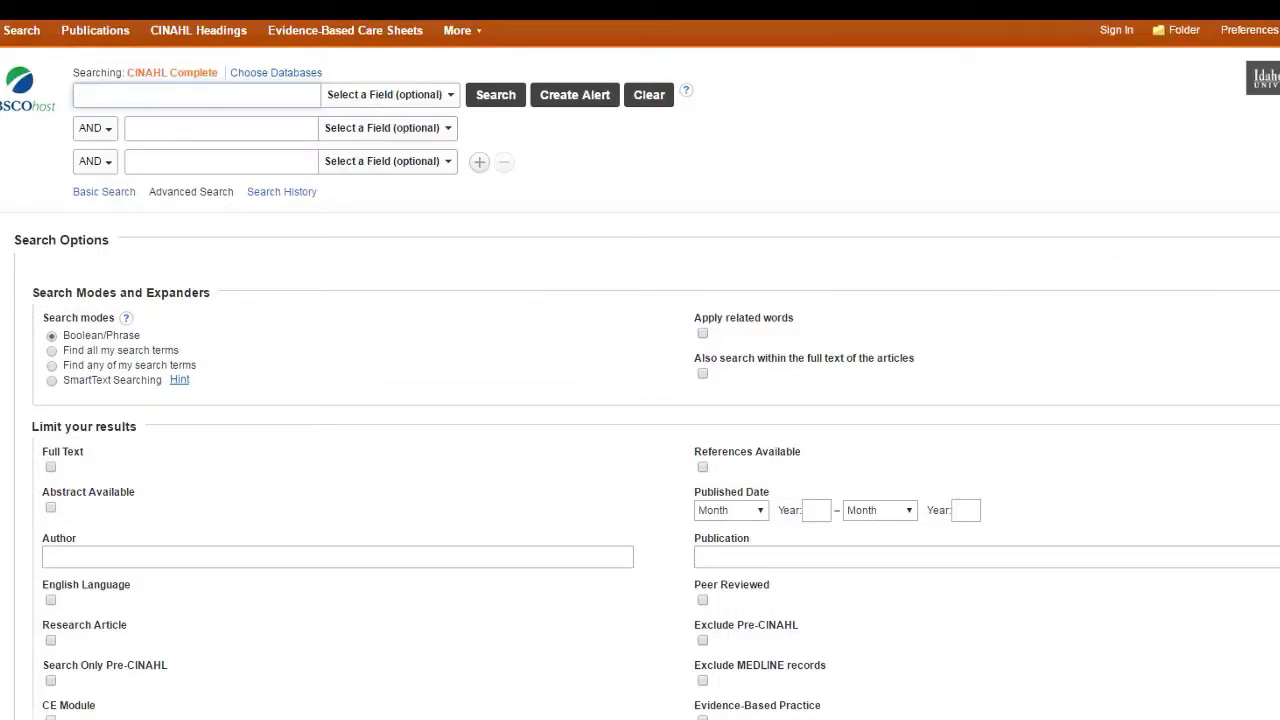
pyautogui.scroll(-3)
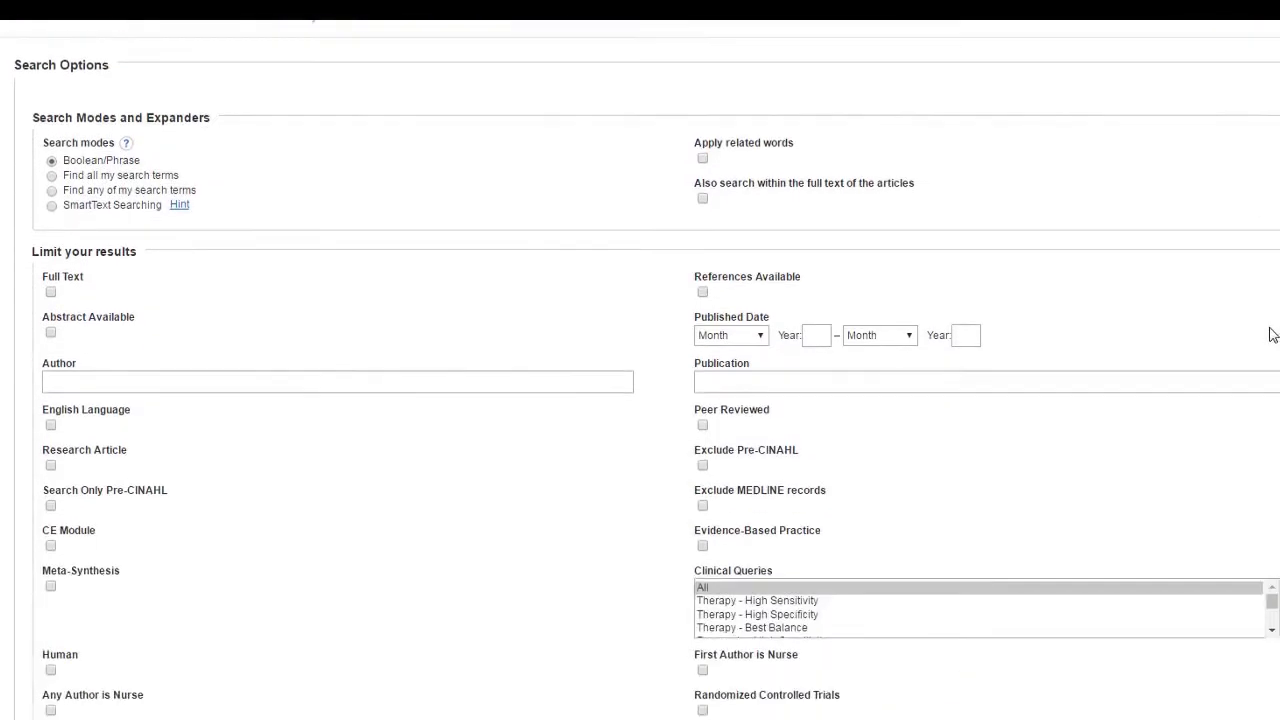
pyautogui.scroll(-3)
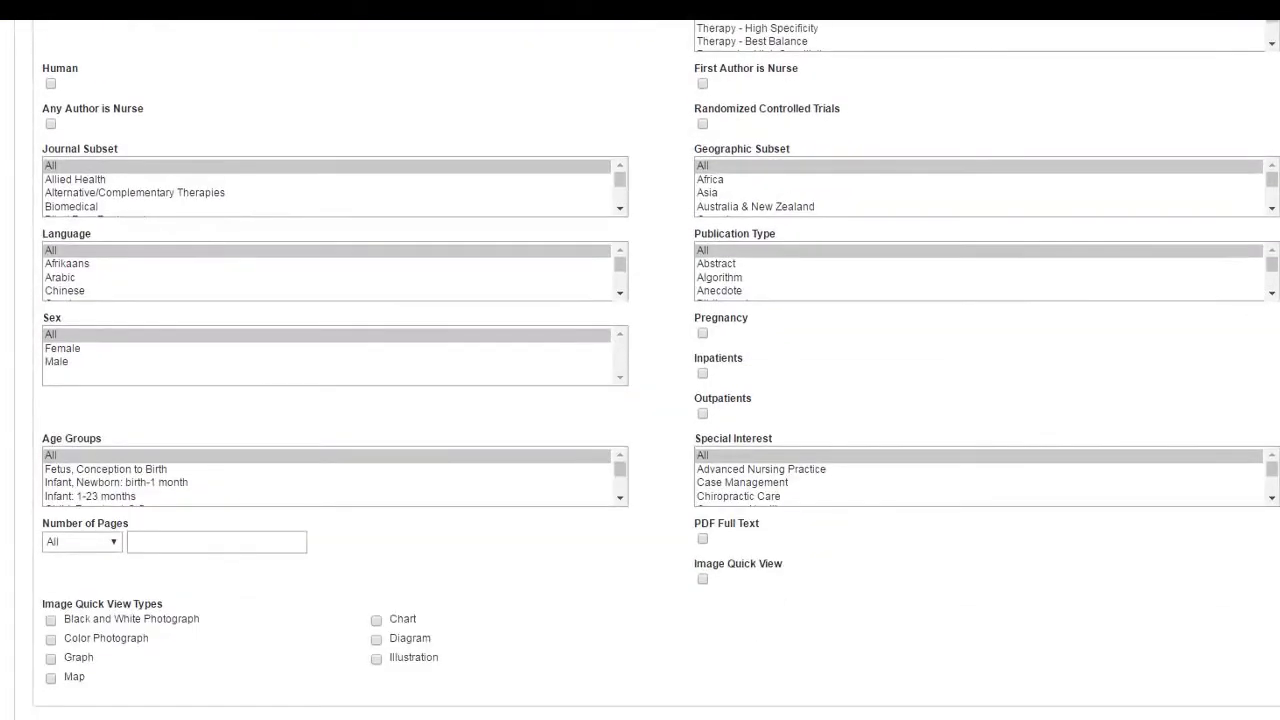
pyautogui.scroll(3)
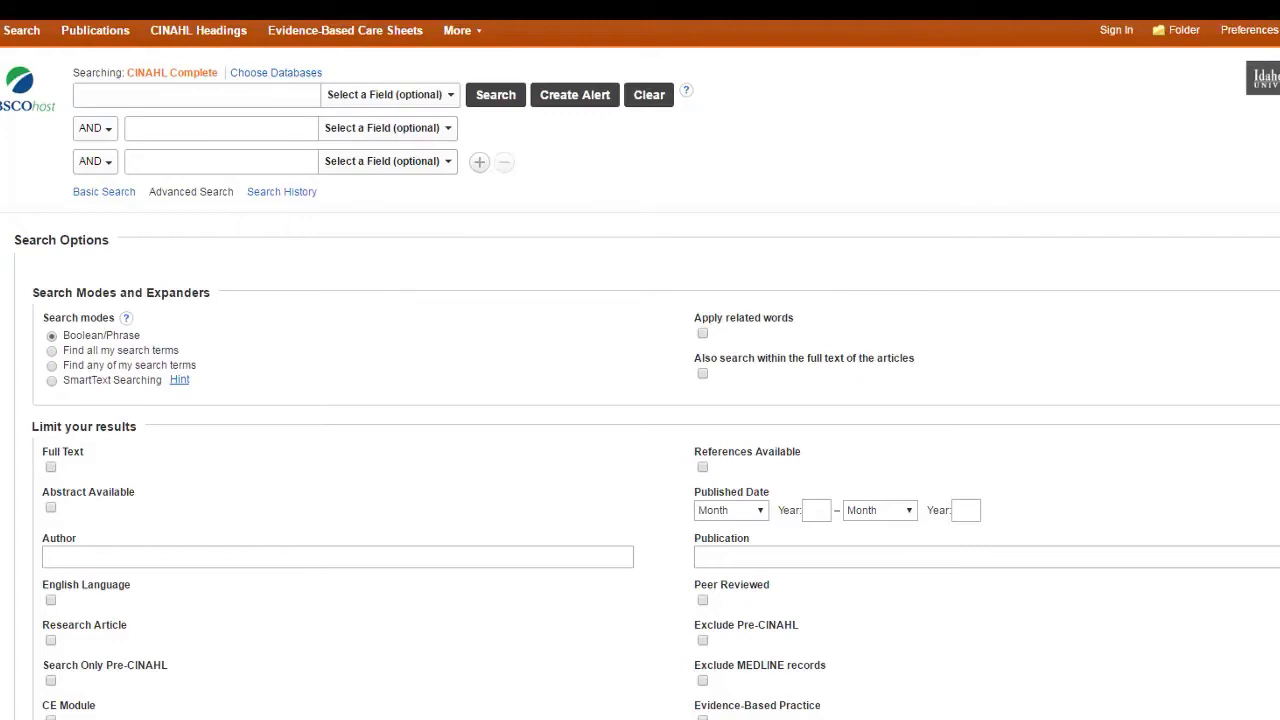
pyautogui.moveTo(392, 384)
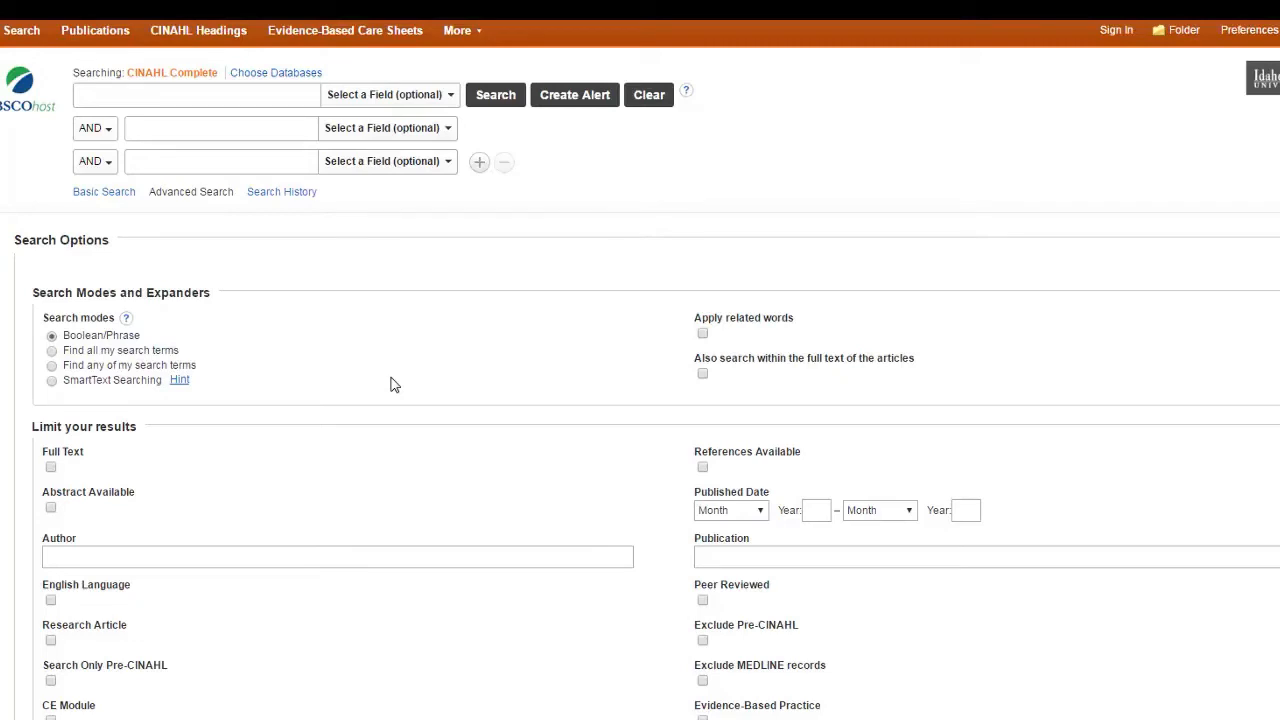
pyautogui.moveTo(638, 450)
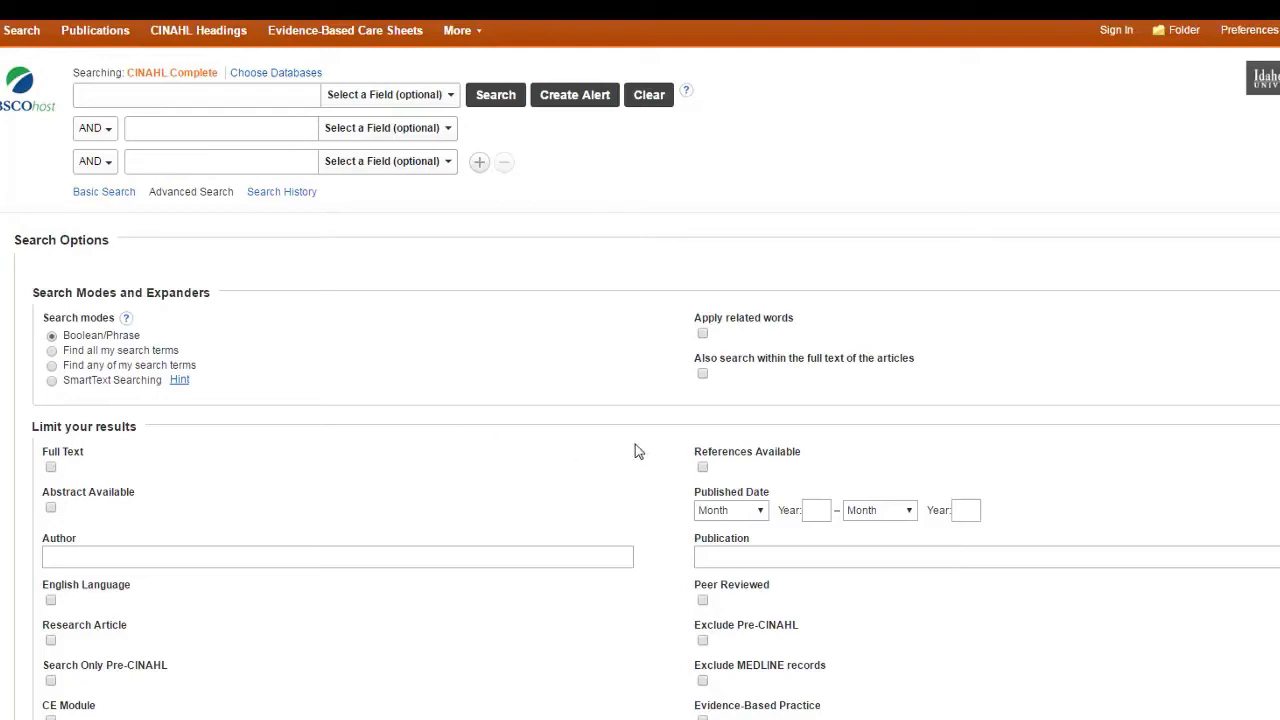
pyautogui.moveTo(736, 416)
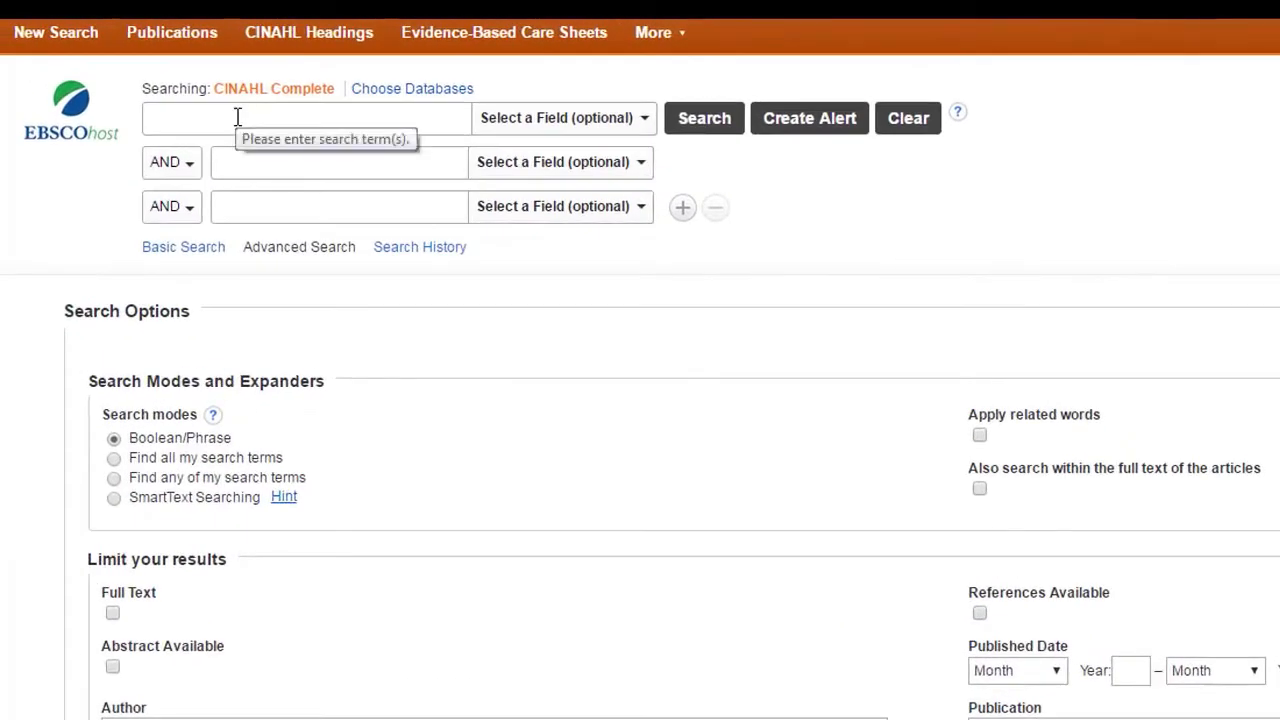
# - Enter "smoking cessation" OR antismoking OR anti-smoking in row one and college* OR universit* OR 'higher education' in row two
pyautogui.write('essation" OR antismoking OR anti-smoking')
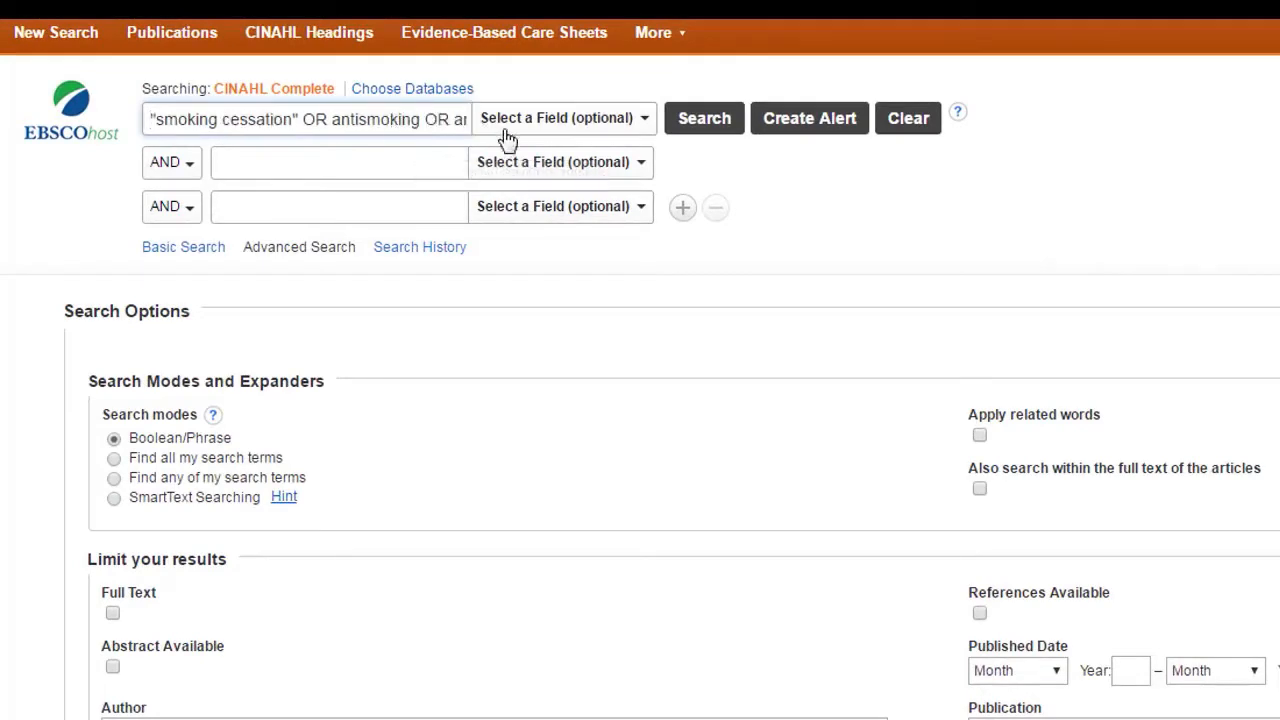
pyautogui.moveTo(264, 198)
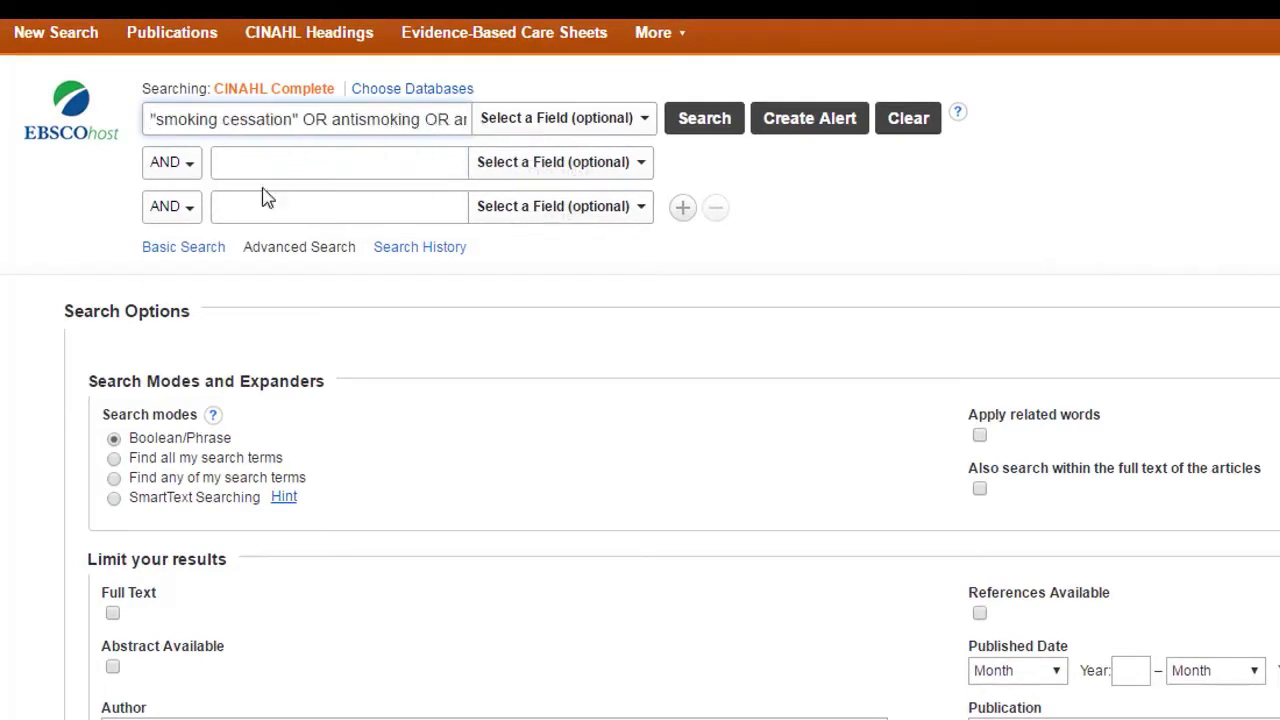
pyautogui.click(338, 162)
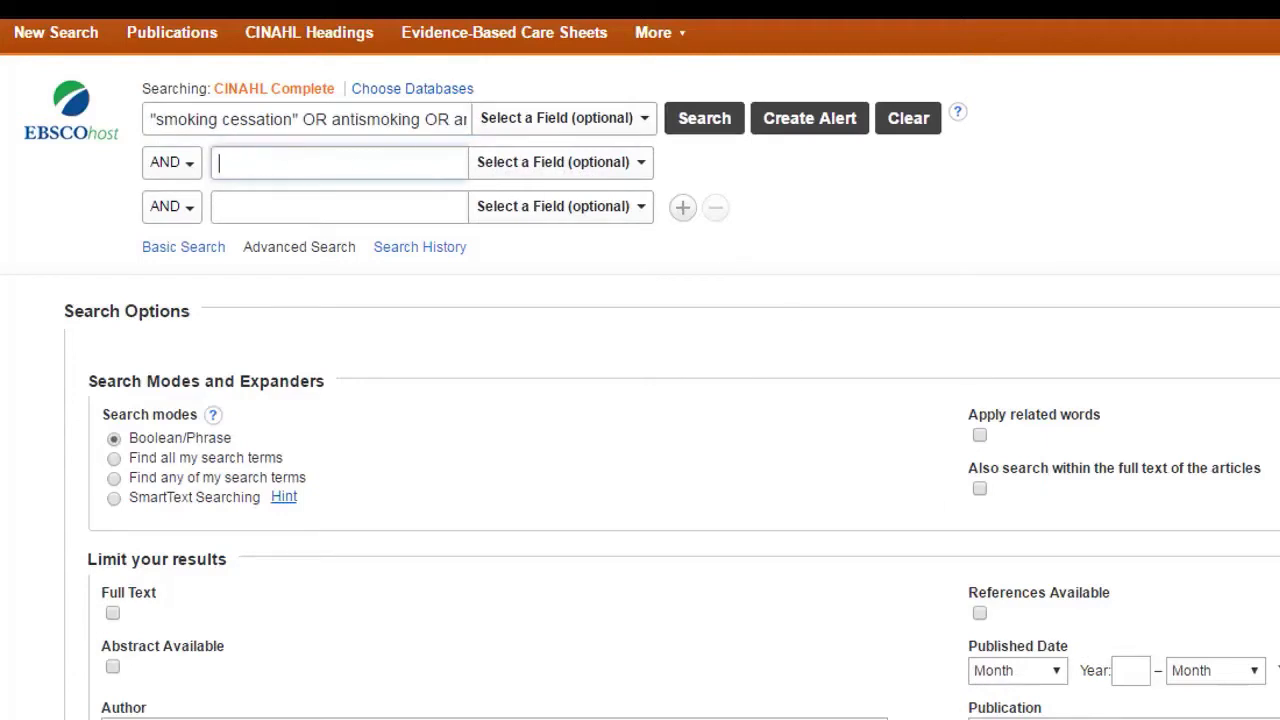
pyautogui.write("college* OR universit* OR 'higher")
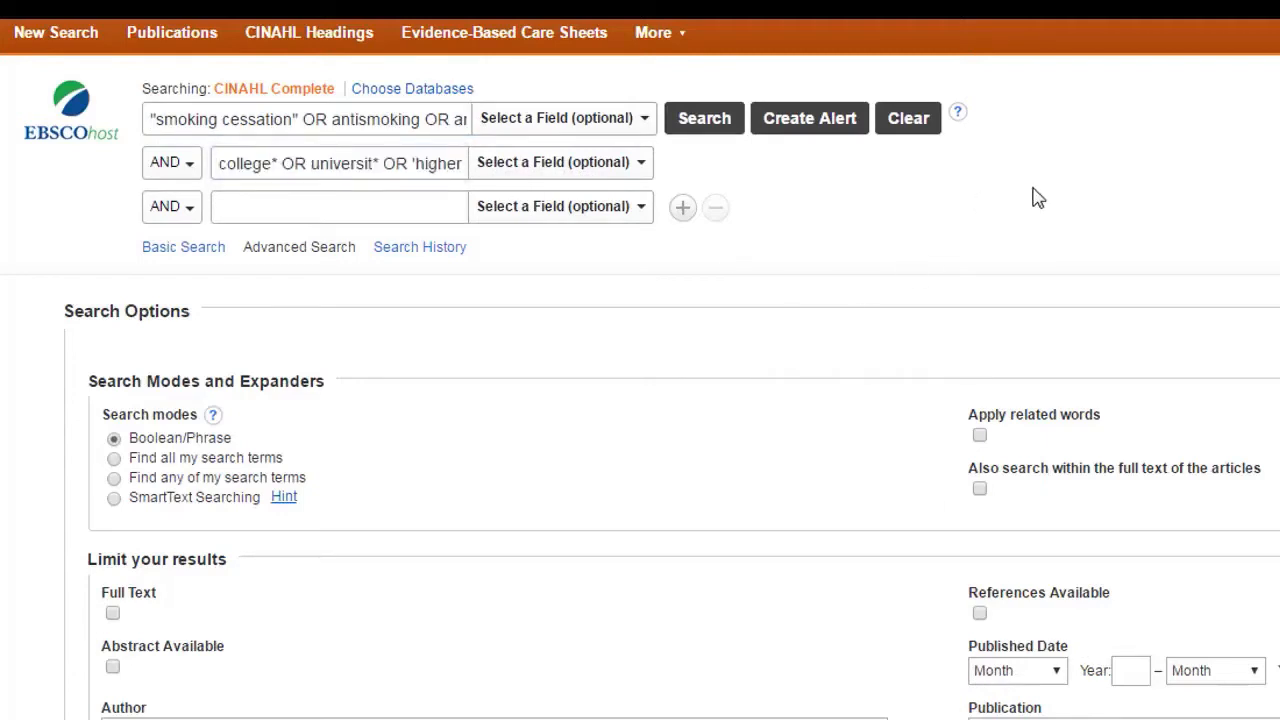
pyautogui.moveTo(1120, 260)
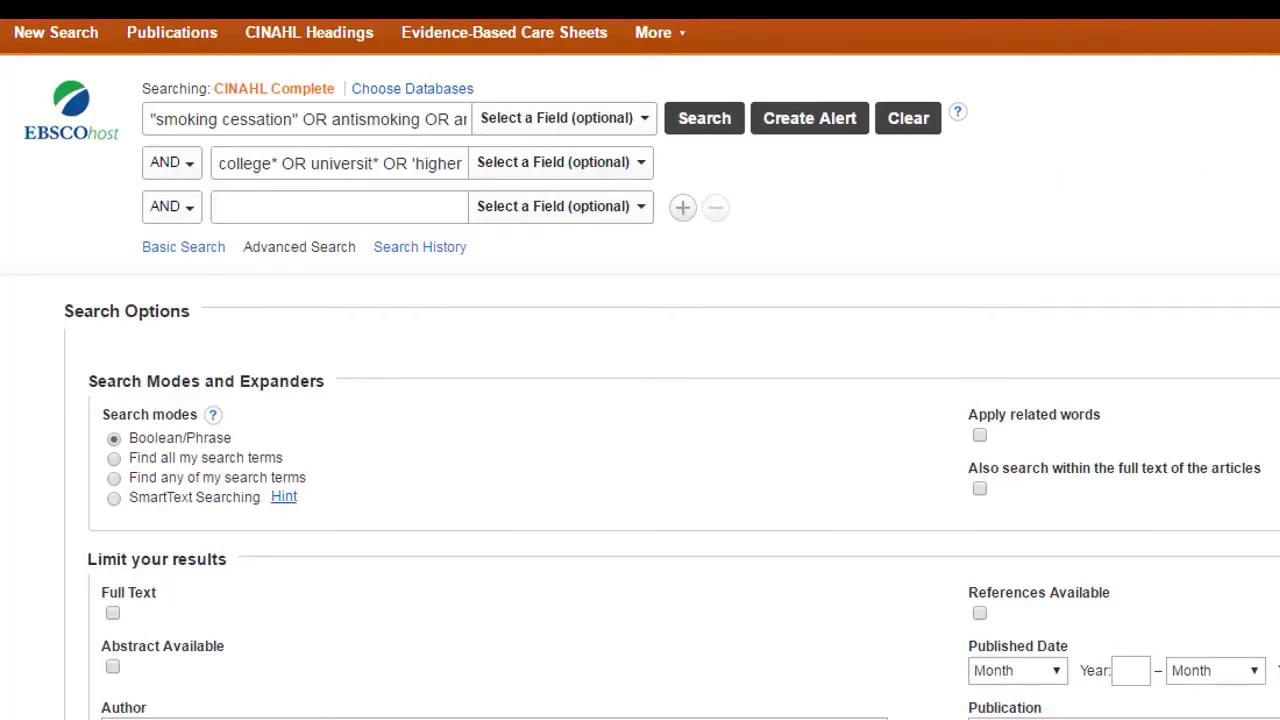
# - Check the English Language limiter and review the Journal Subset and other limits
pyautogui.scroll(-3)
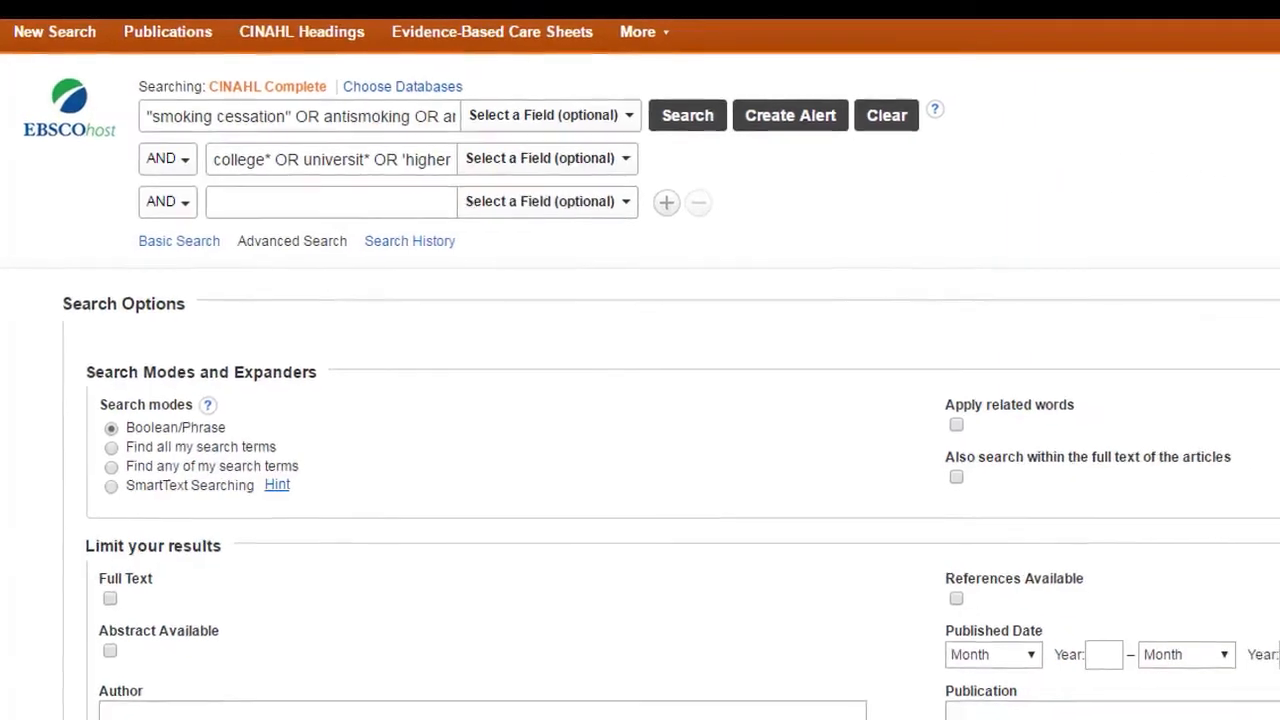
pyautogui.scroll(-3)
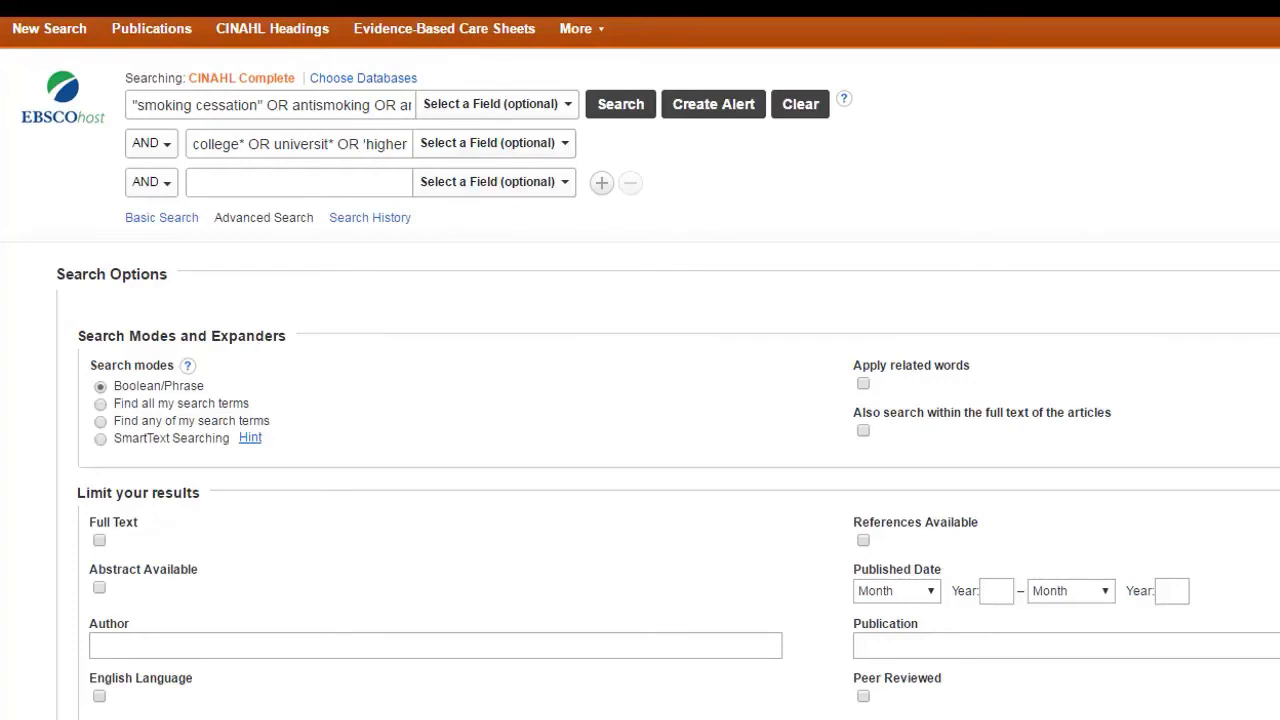
pyautogui.scroll(-3)
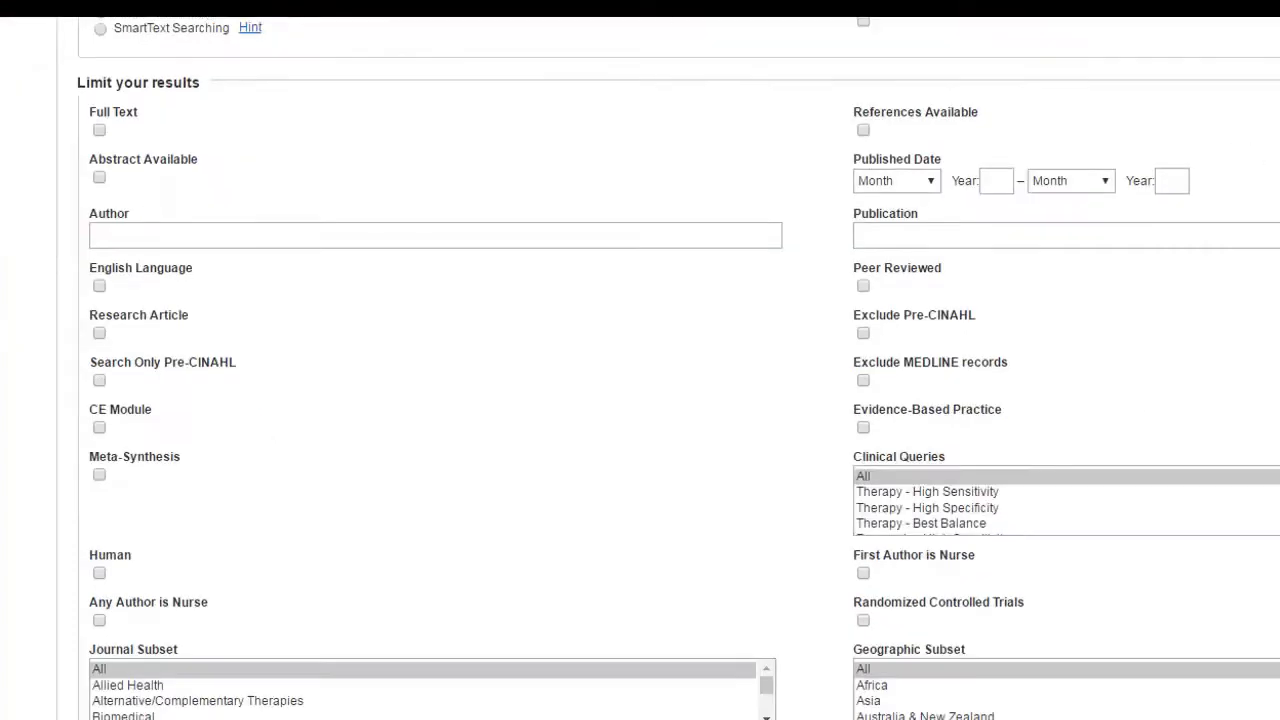
pyautogui.moveTo(100, 130)
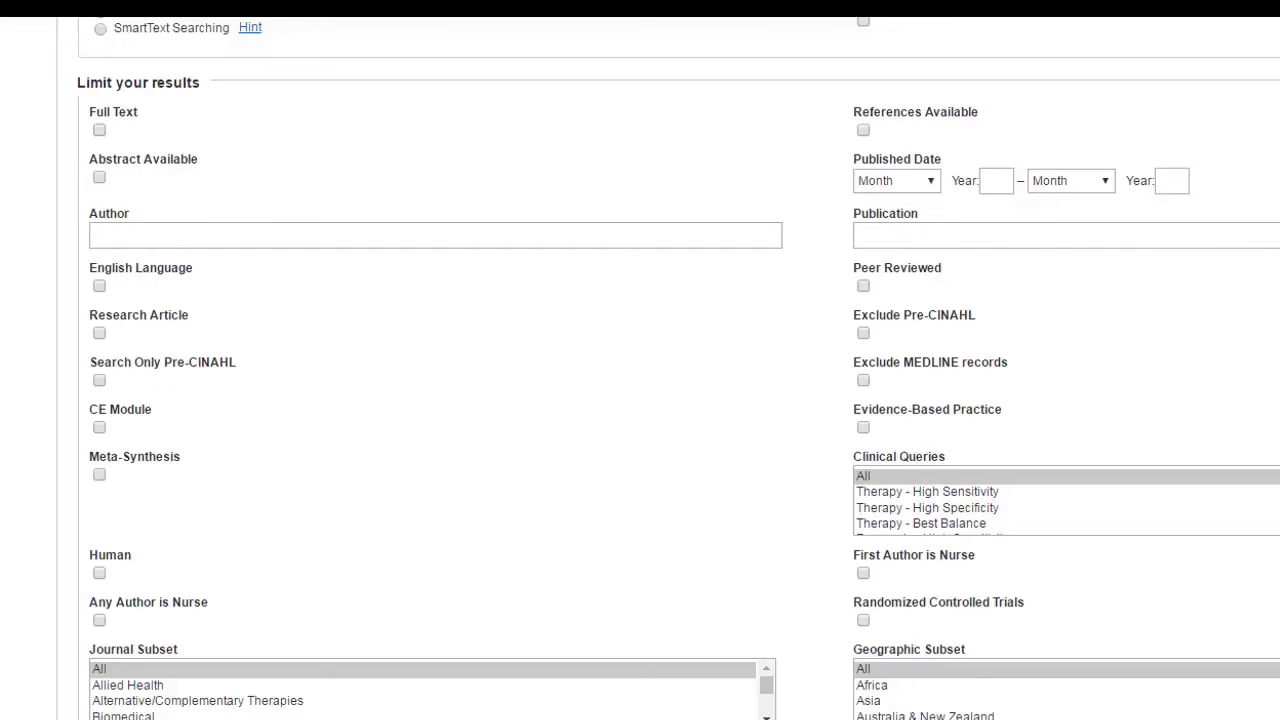
pyautogui.click(100, 286)
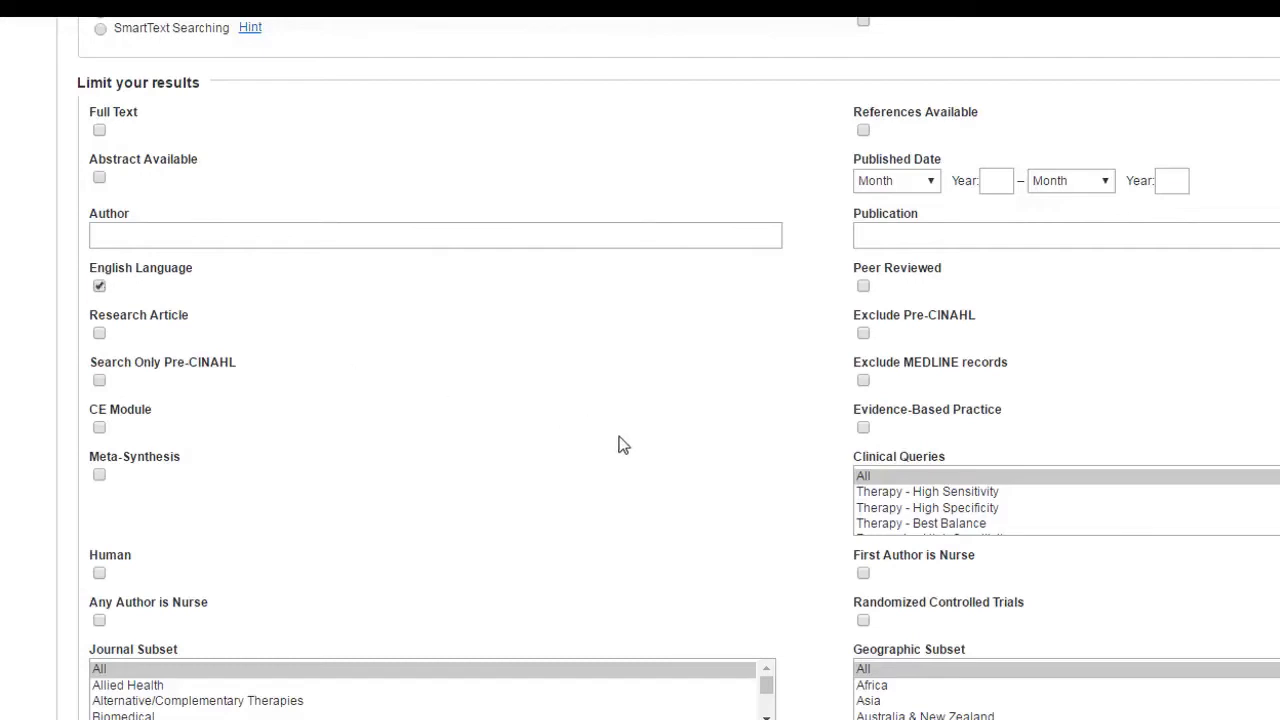
pyautogui.scroll(-3)
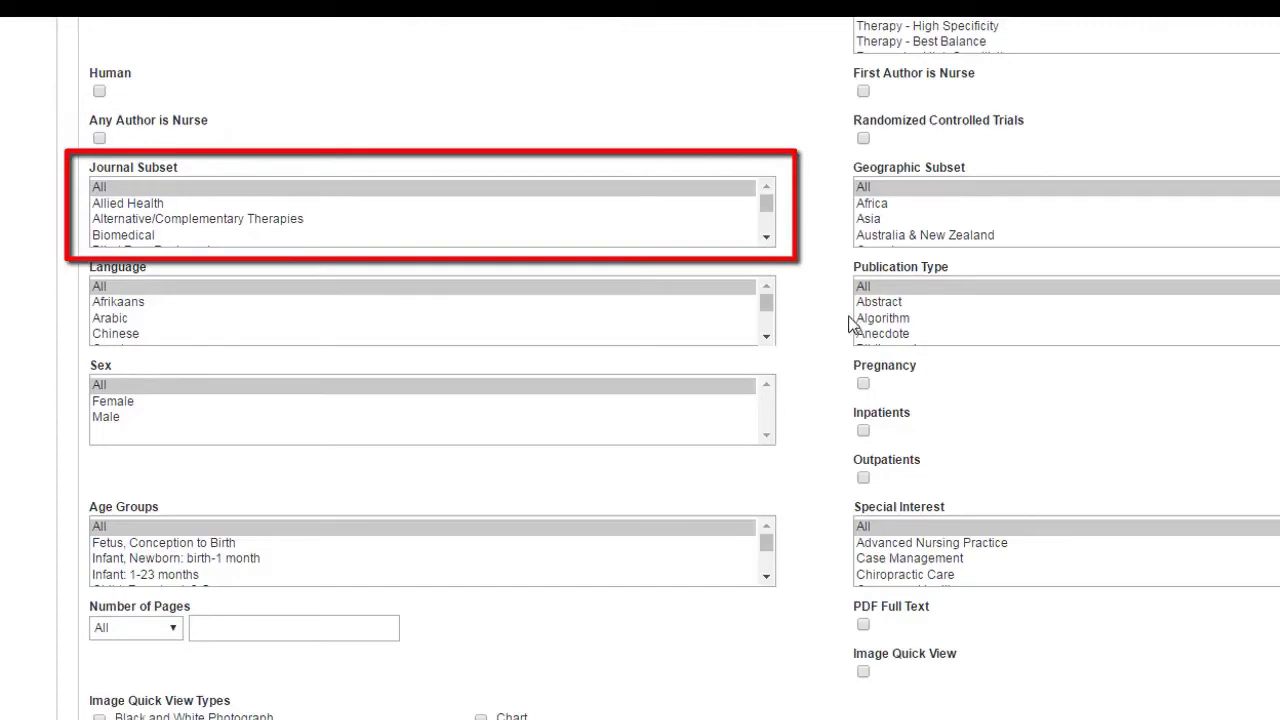
pyautogui.moveTo(852, 328)
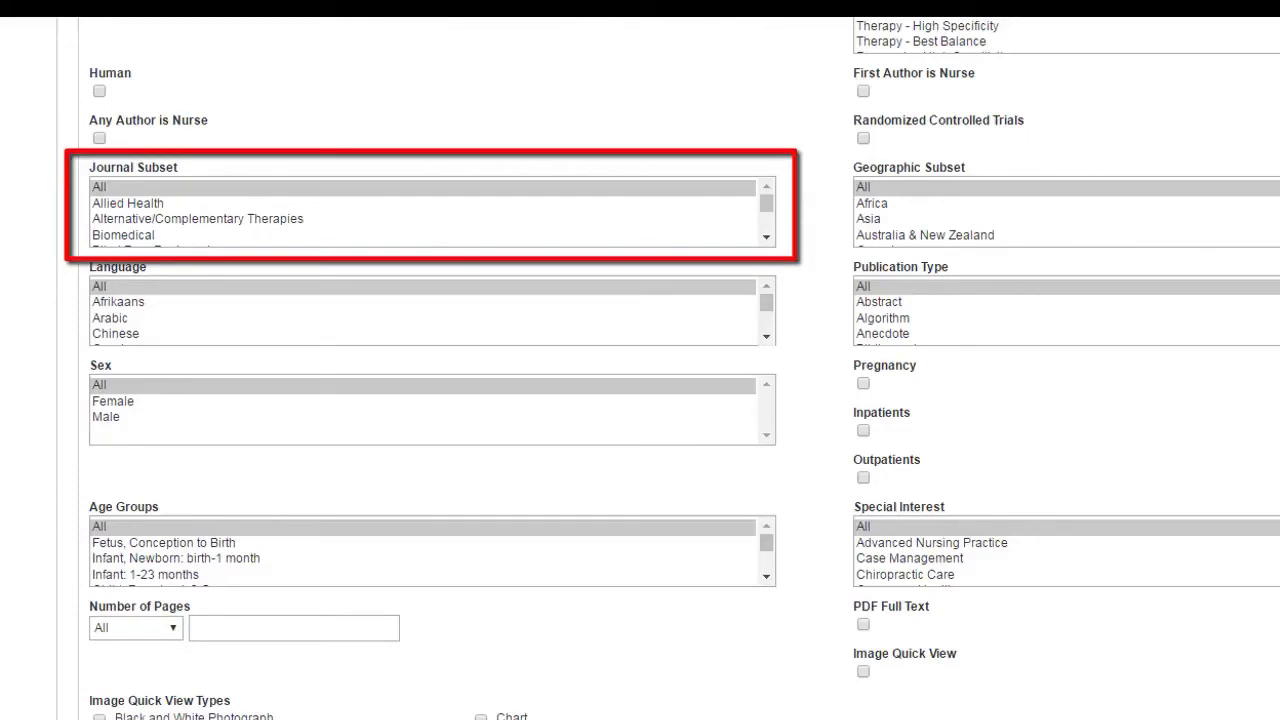
pyautogui.moveTo(200, 140)
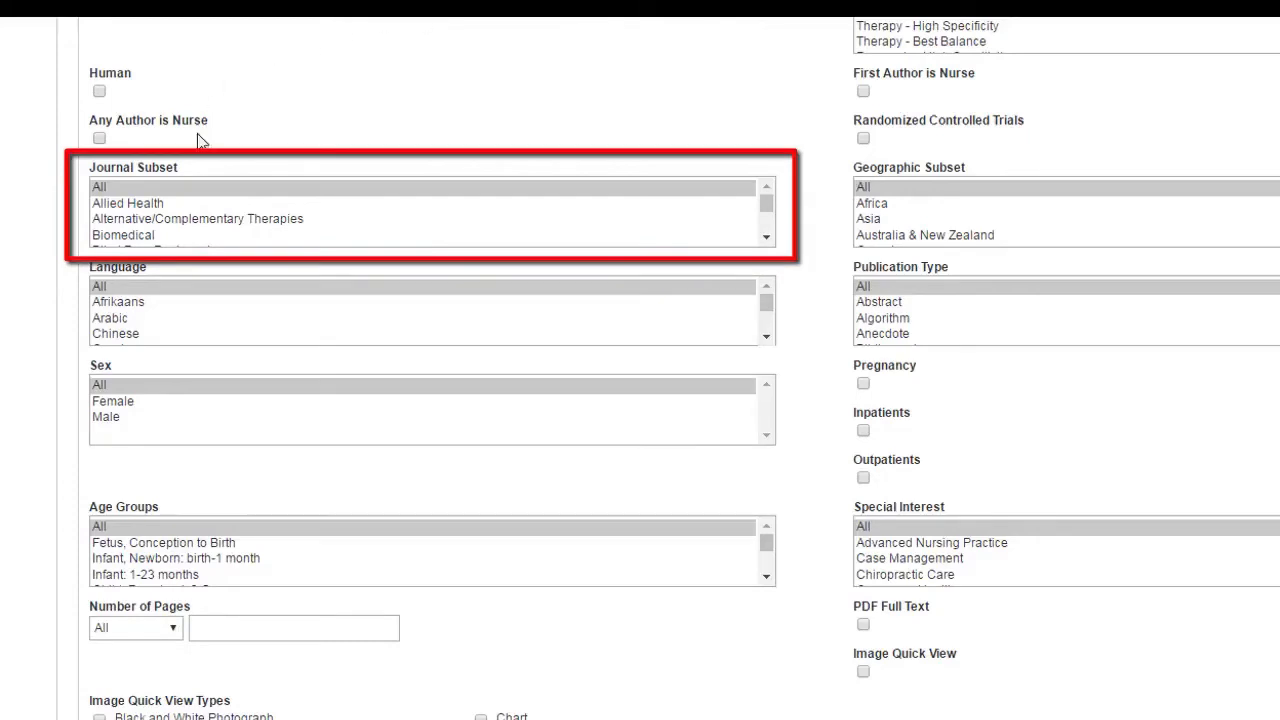
pyautogui.moveTo(196, 218)
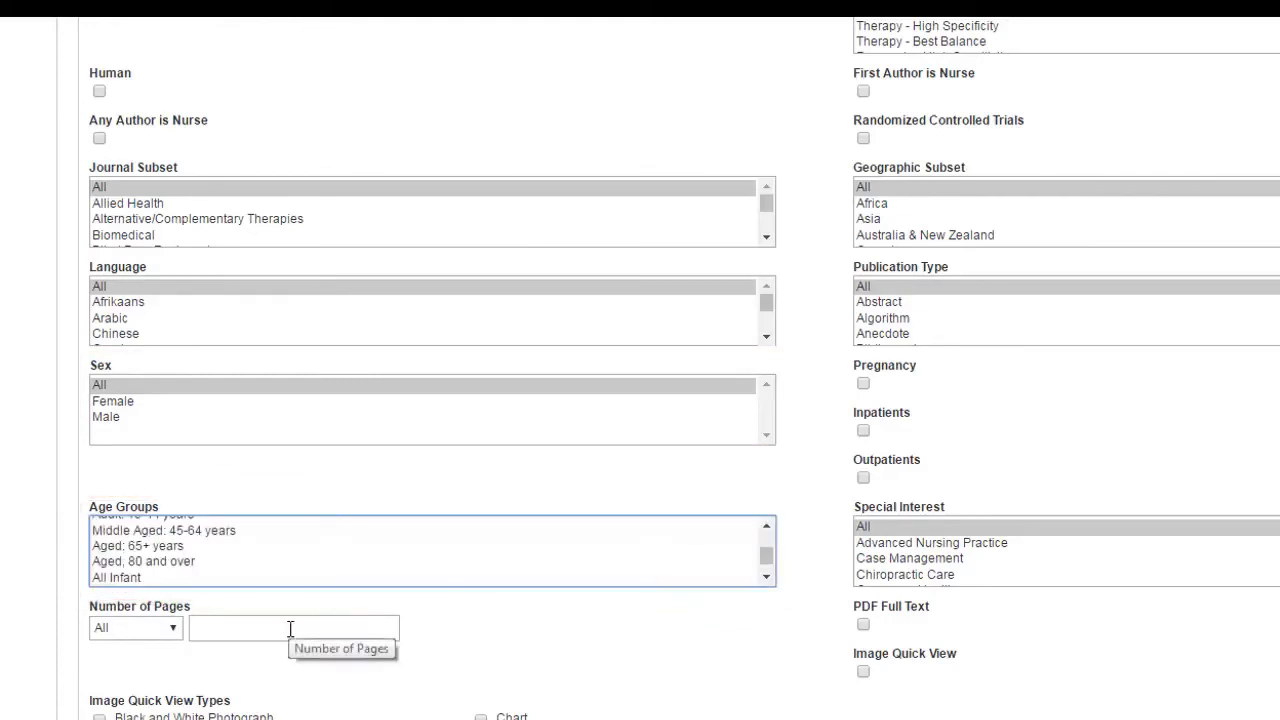
pyautogui.moveTo(602, 704)
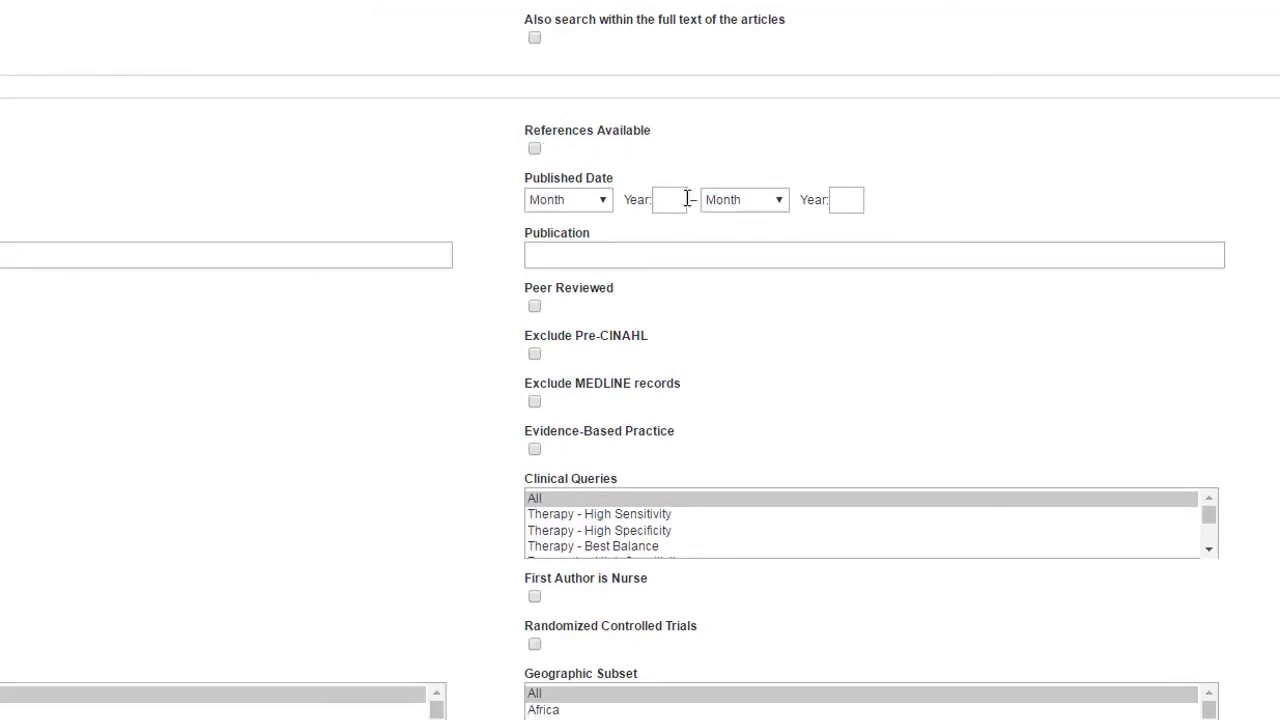
# - Limit Published Date to 2010–2017 and check Peer Reviewed, then look over the remaining limiters
pyautogui.click(668, 200)
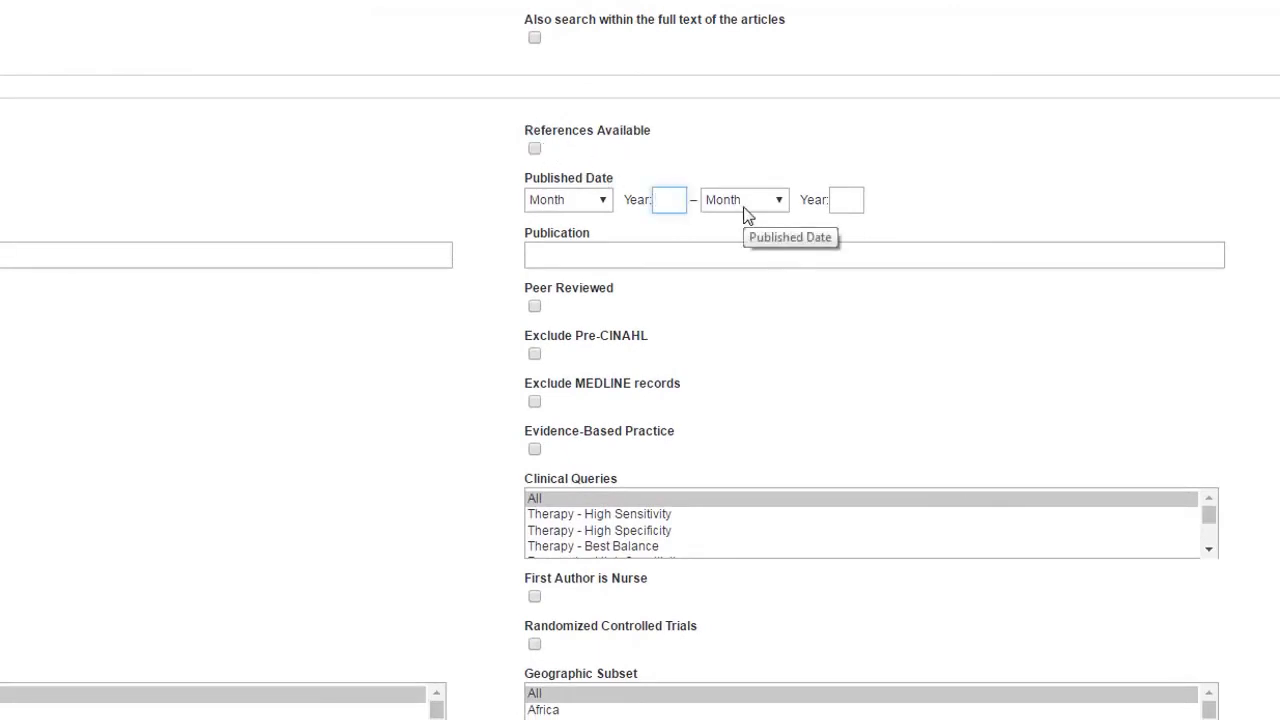
pyautogui.write('2')
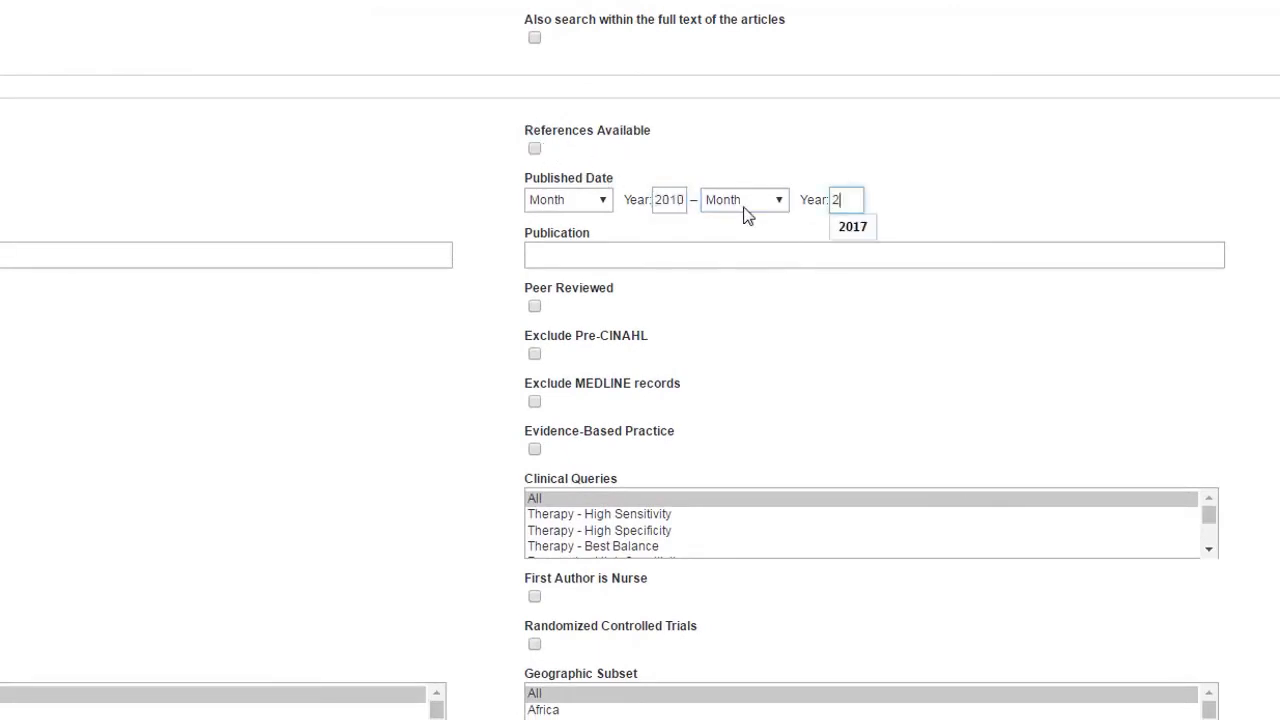
pyautogui.click(852, 226)
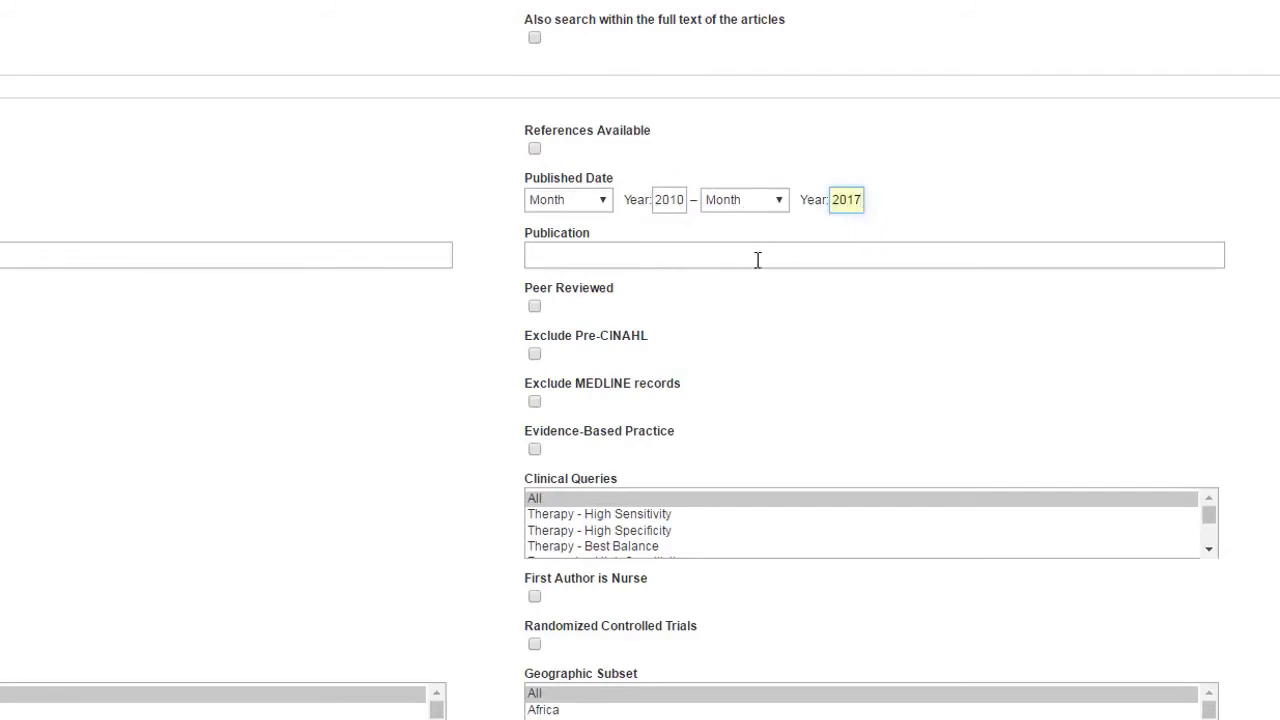
pyautogui.scroll(-3)
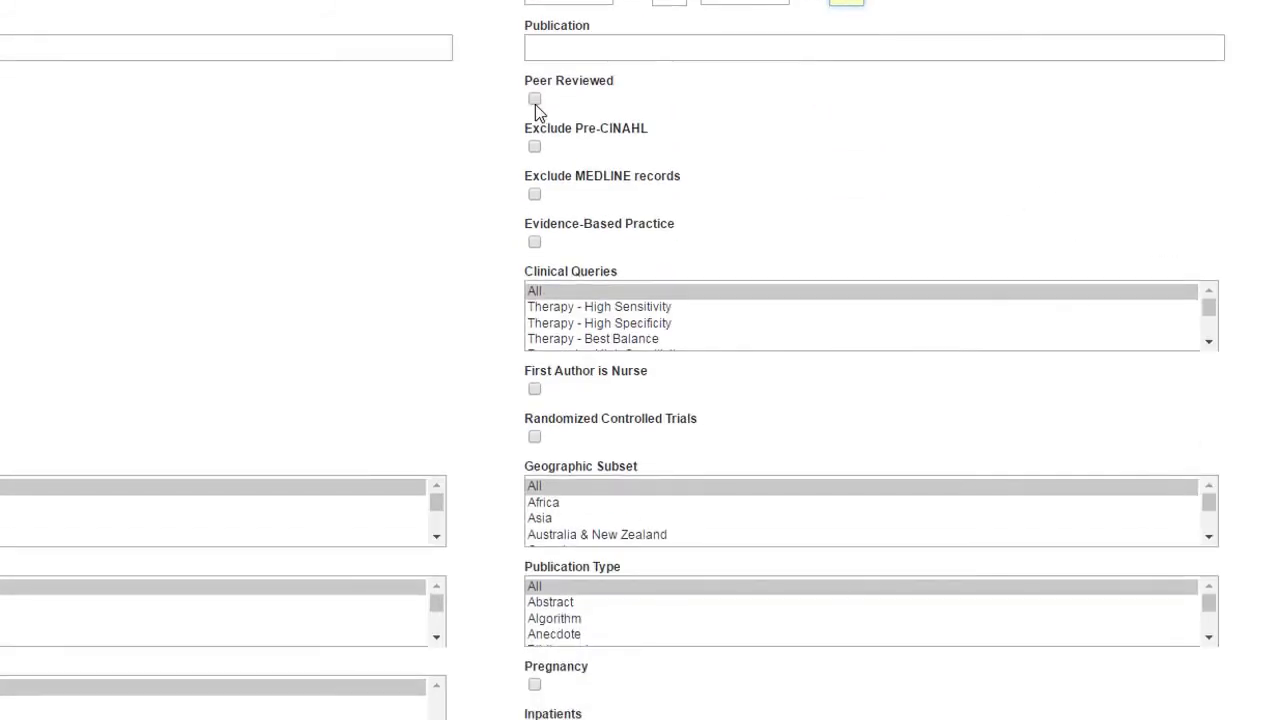
pyautogui.click(534, 98)
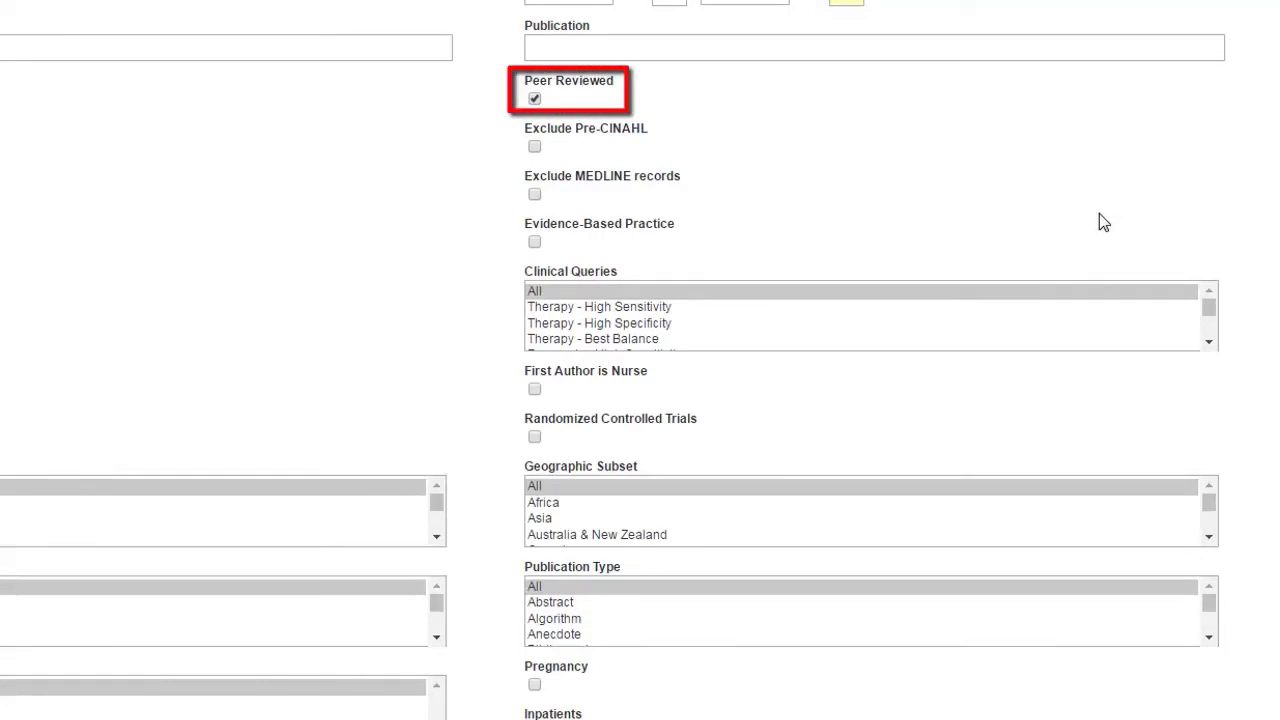
pyautogui.moveTo(1052, 236)
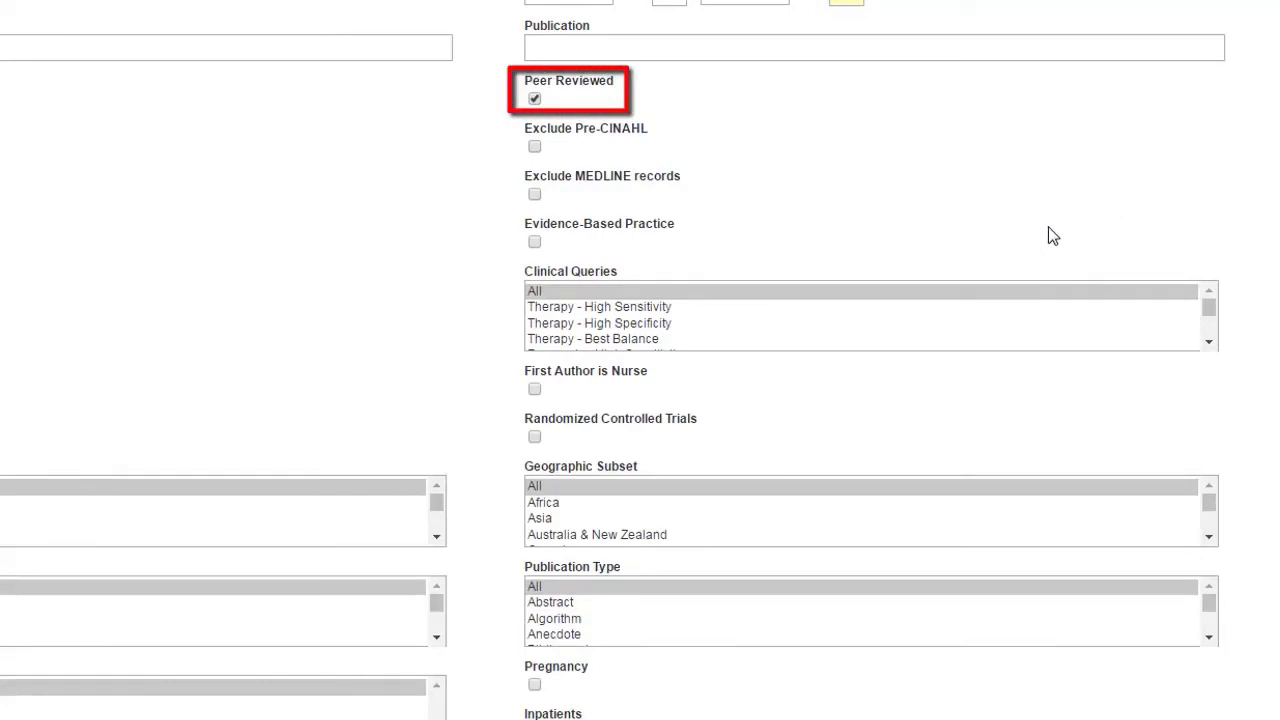
pyautogui.moveTo(1114, 198)
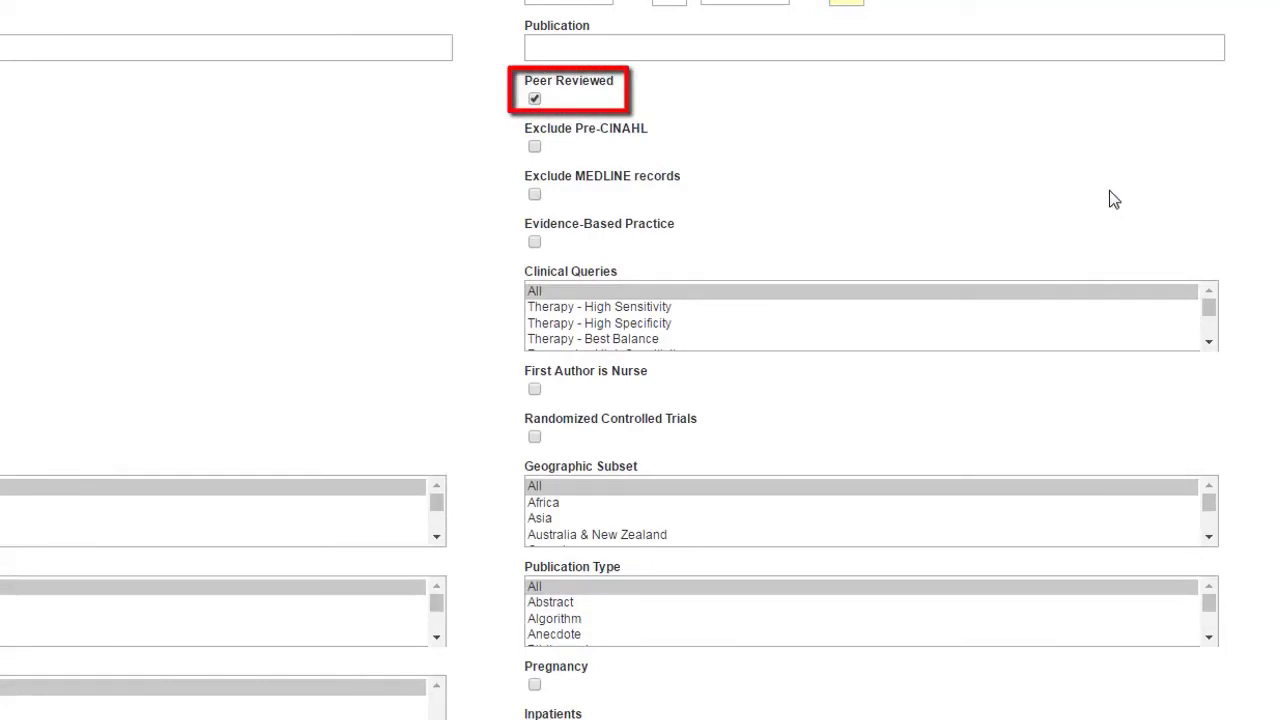
pyautogui.scroll(-3)
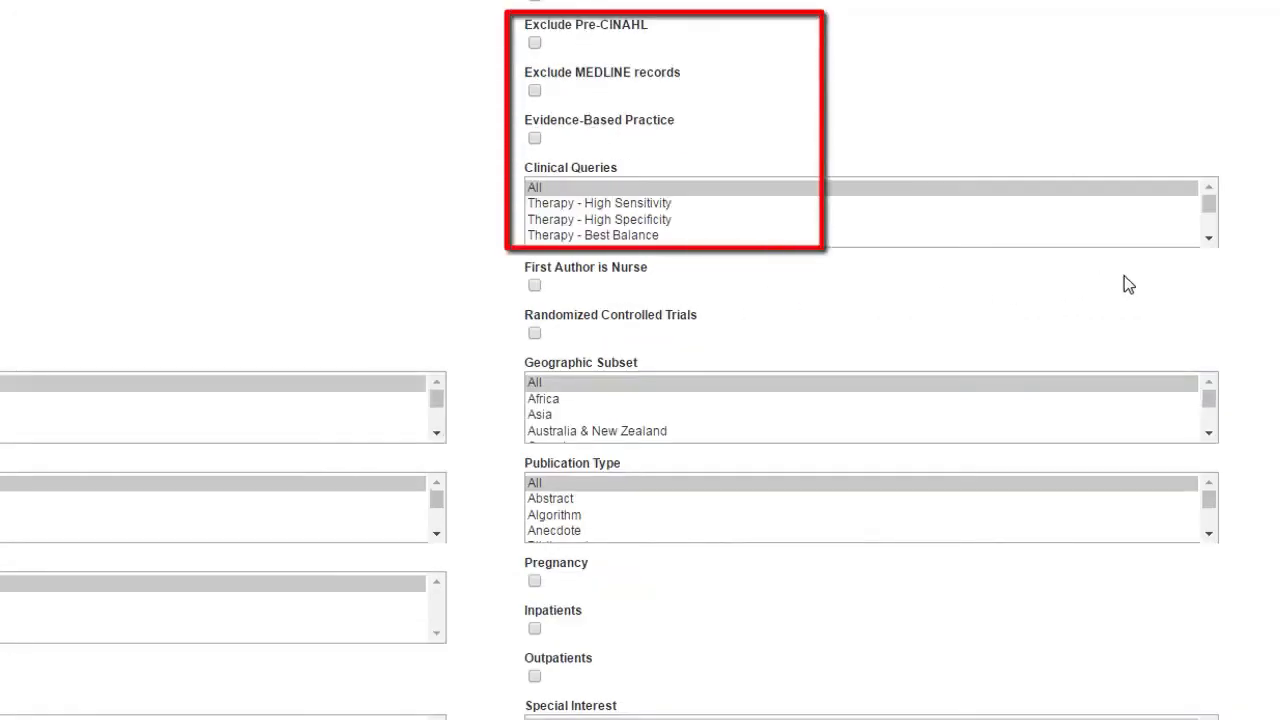
pyautogui.moveTo(1212, 88)
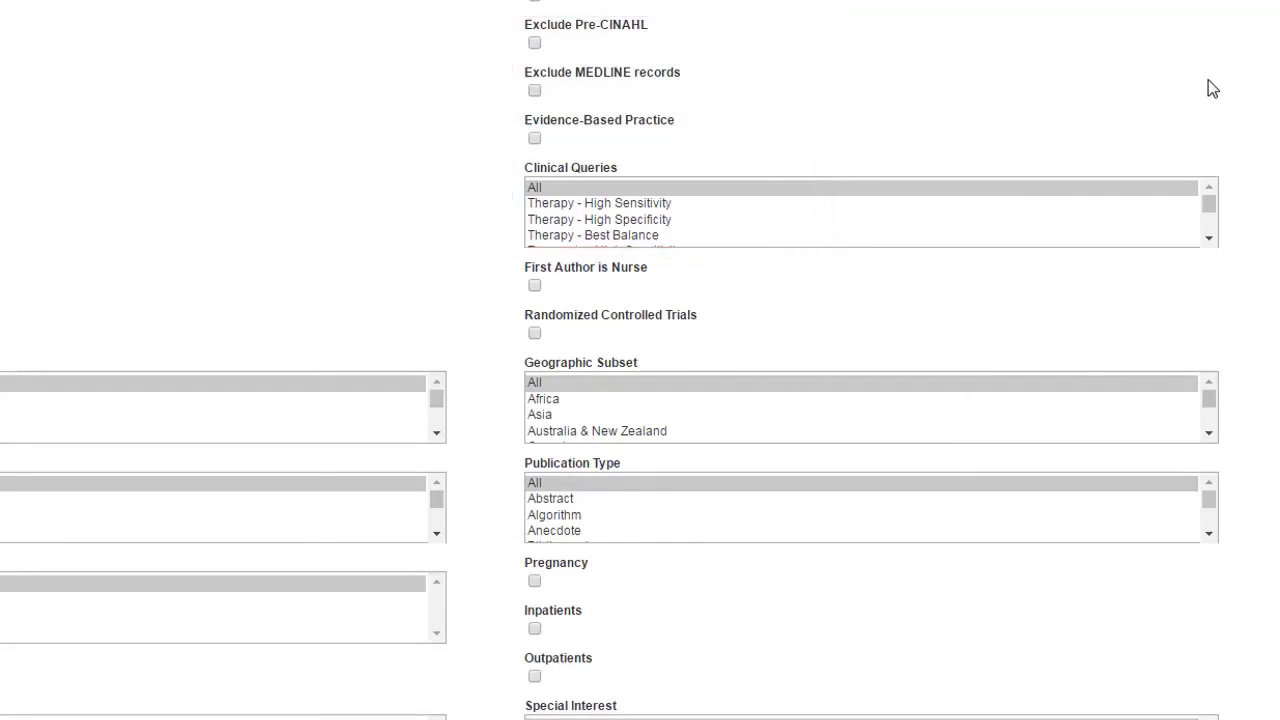
pyautogui.scroll(-3)
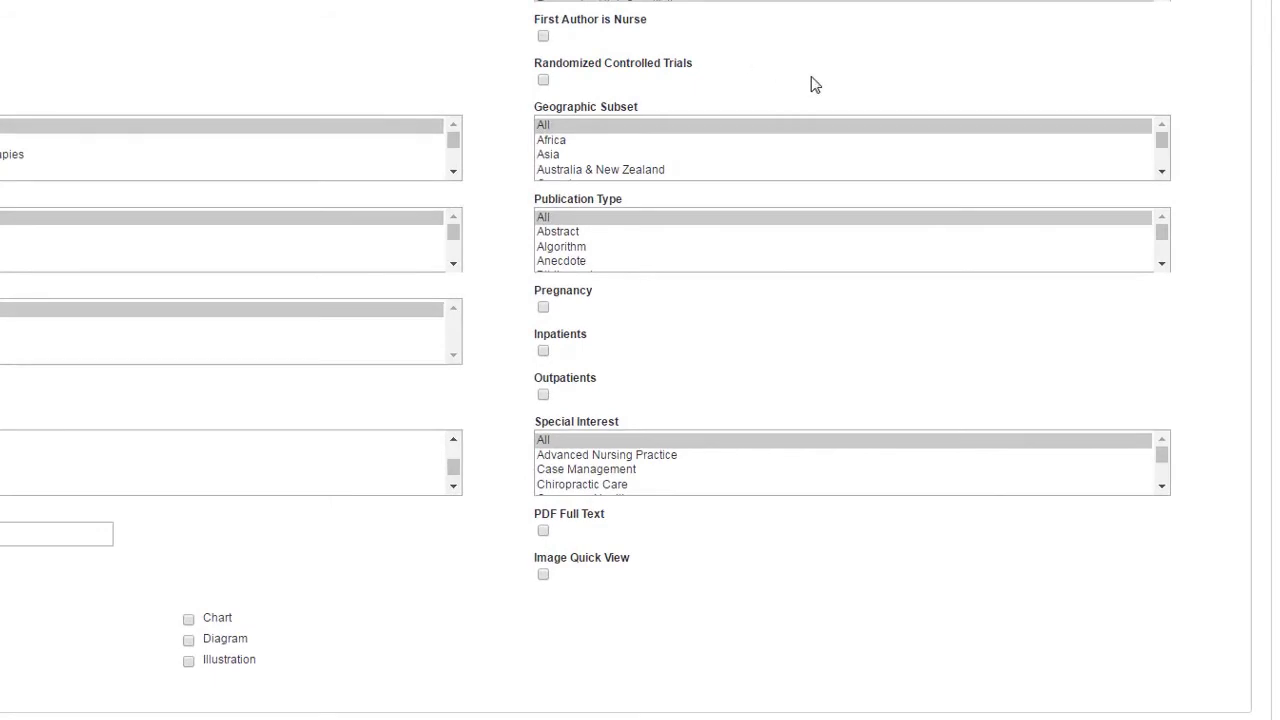
pyautogui.moveTo(932, 92)
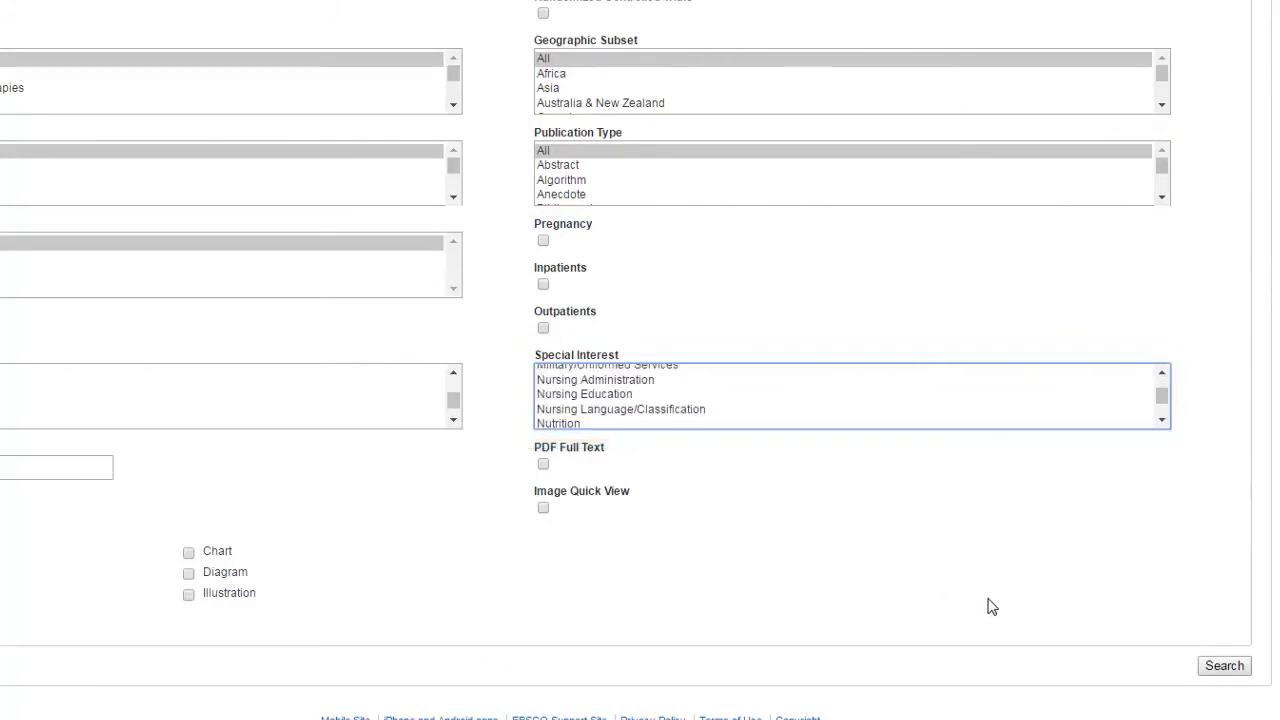
pyautogui.moveTo(1008, 564)
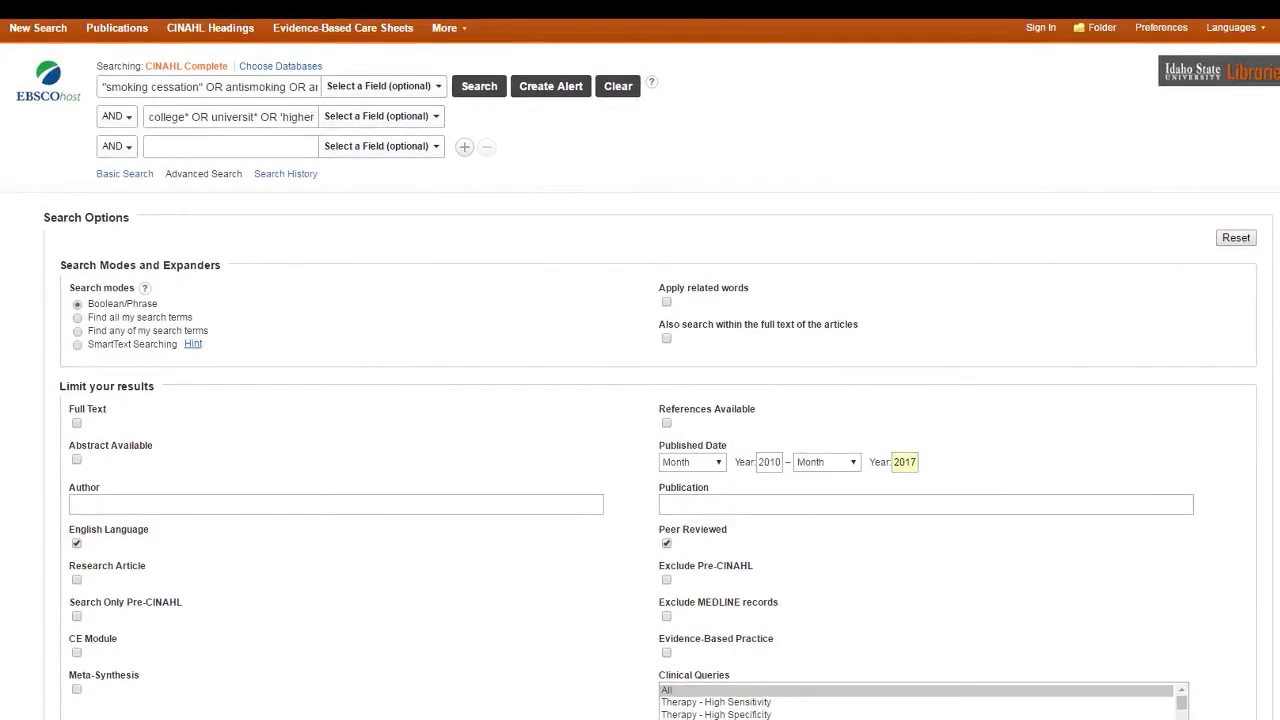
pyautogui.moveTo(344, 560)
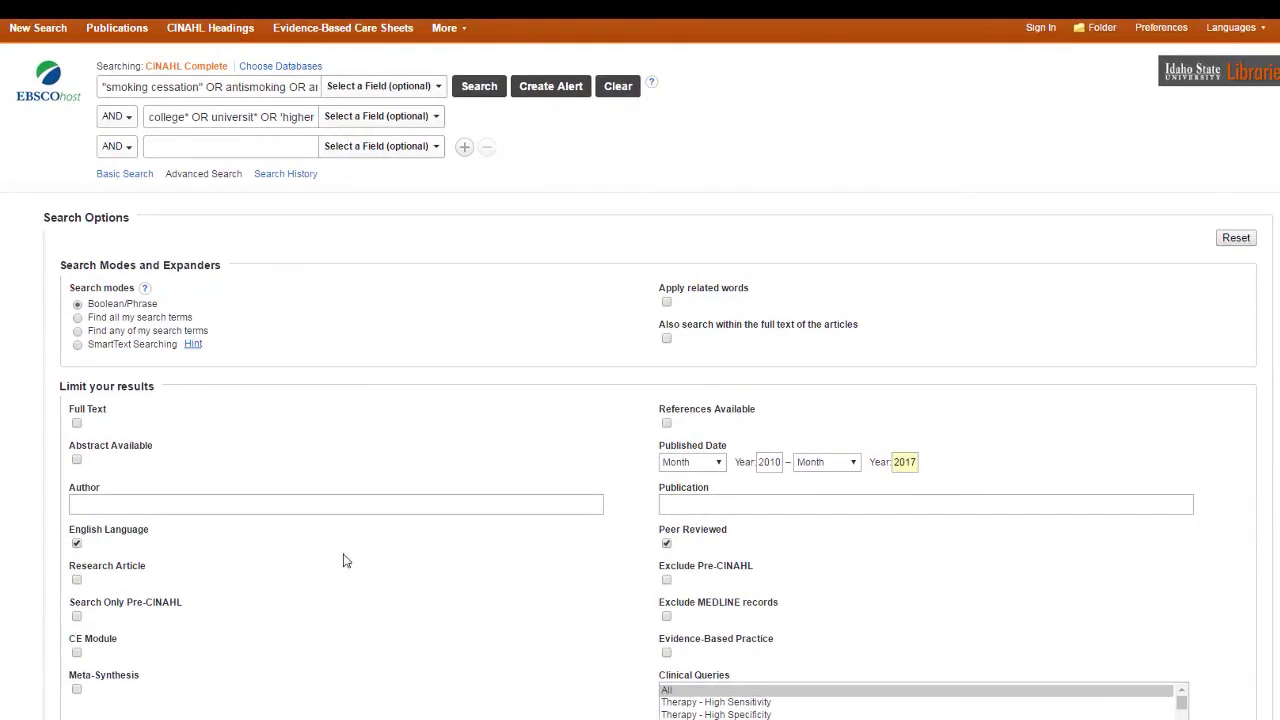
pyautogui.moveTo(1008, 482)
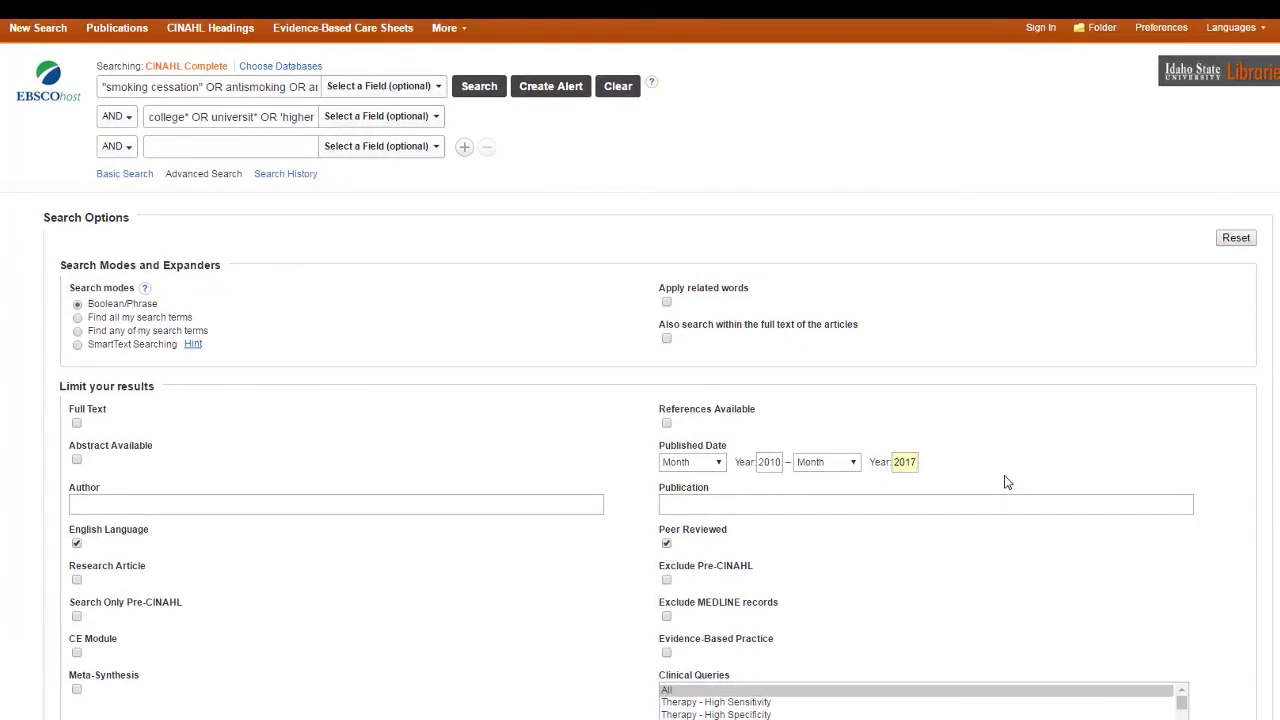
# - Run the limited smoking cessation and college search, returning 369 results
pyautogui.click(478, 84)
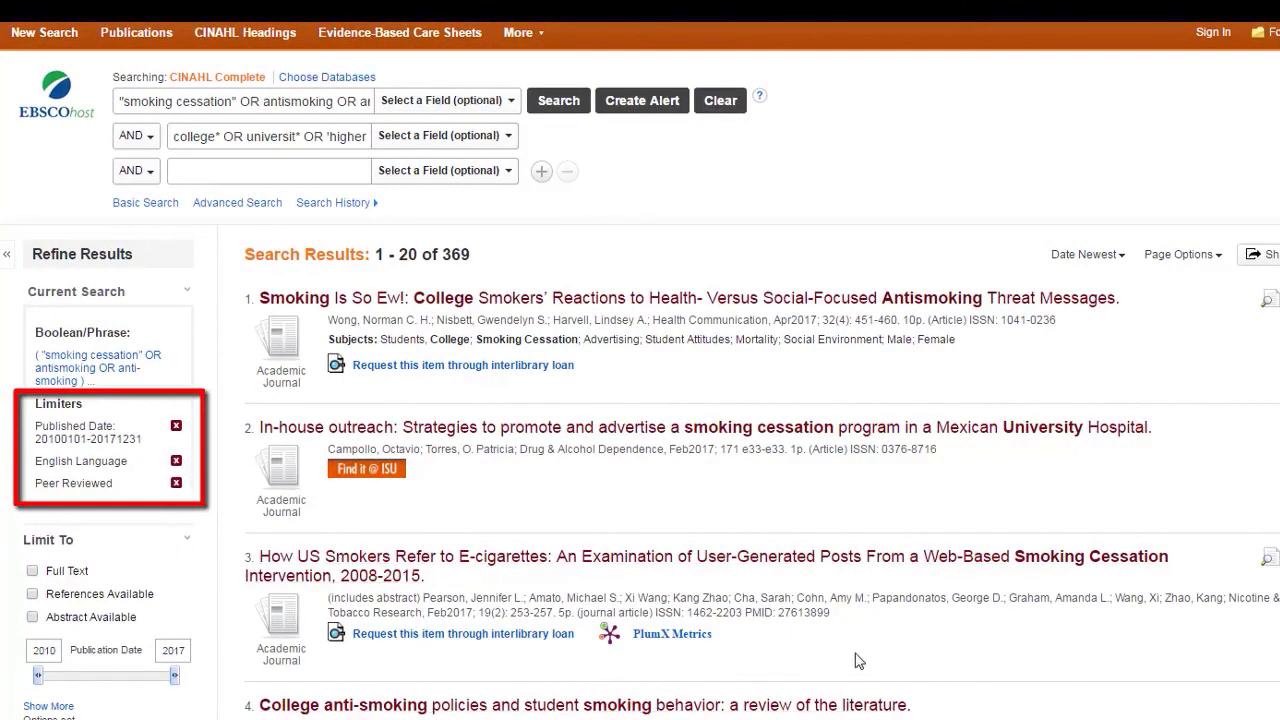
pyautogui.moveTo(1100, 640)
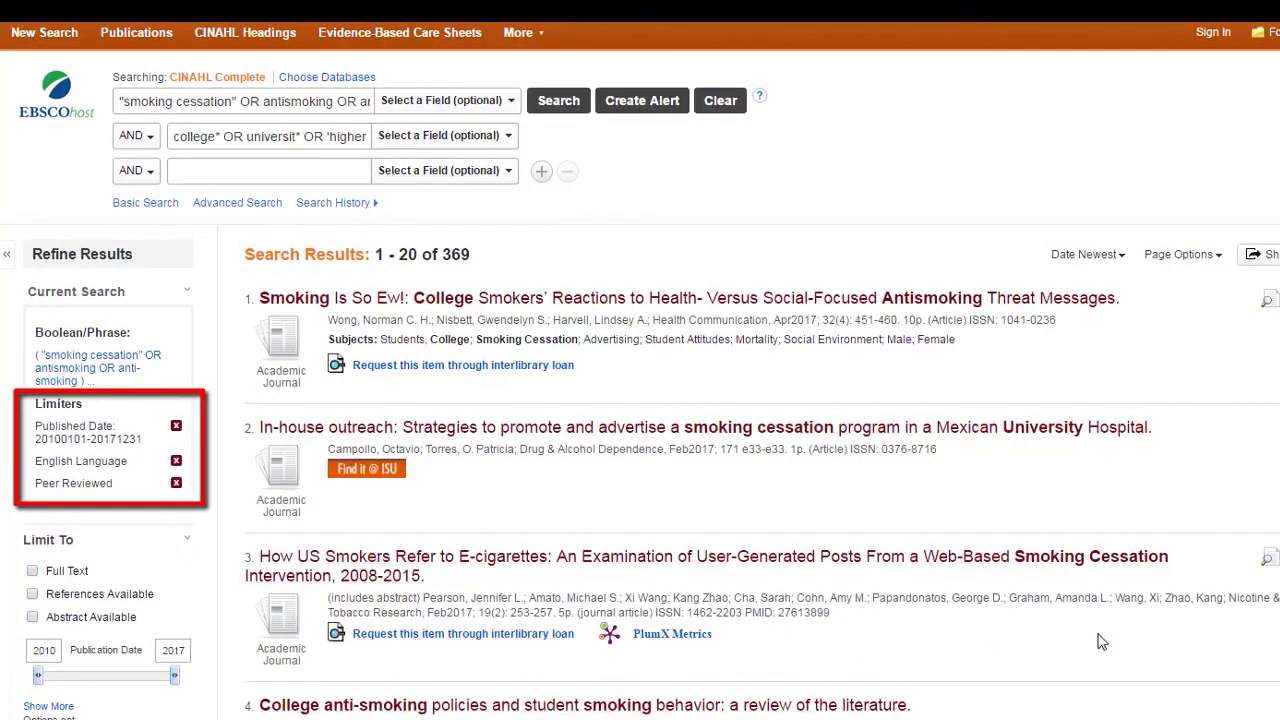
pyautogui.click(510, 100)
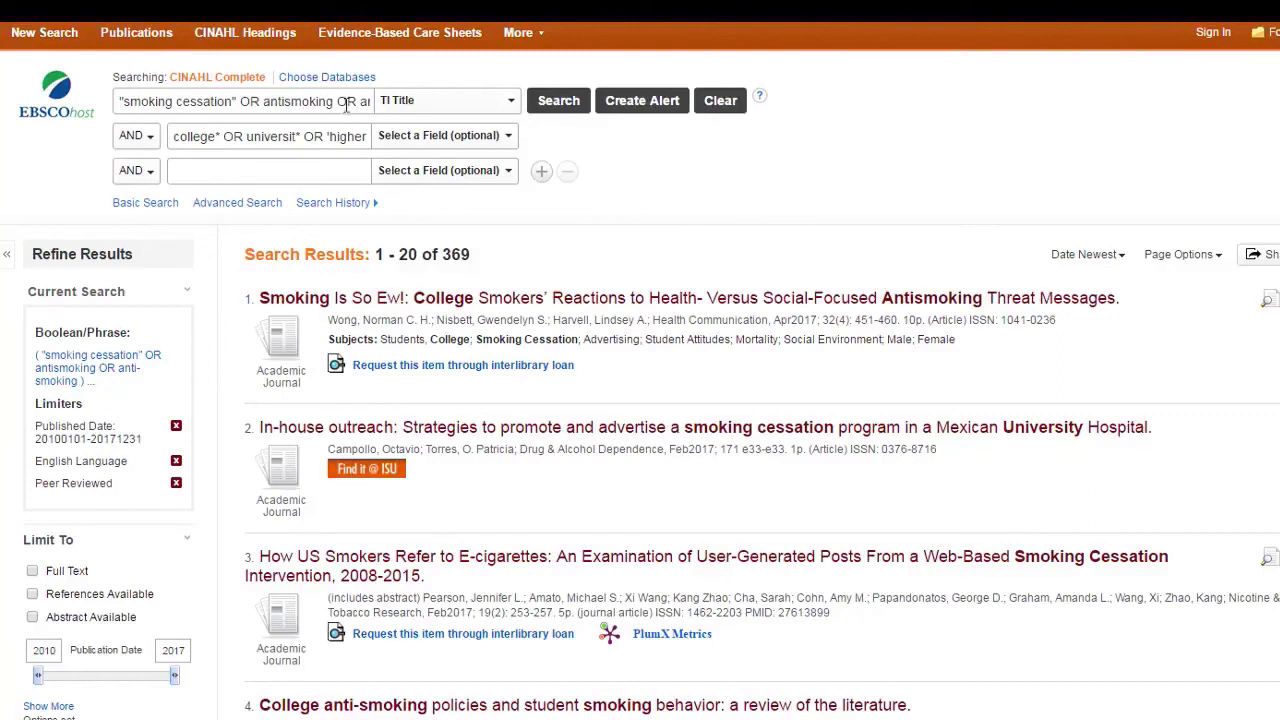
pyautogui.moveTo(822, 198)
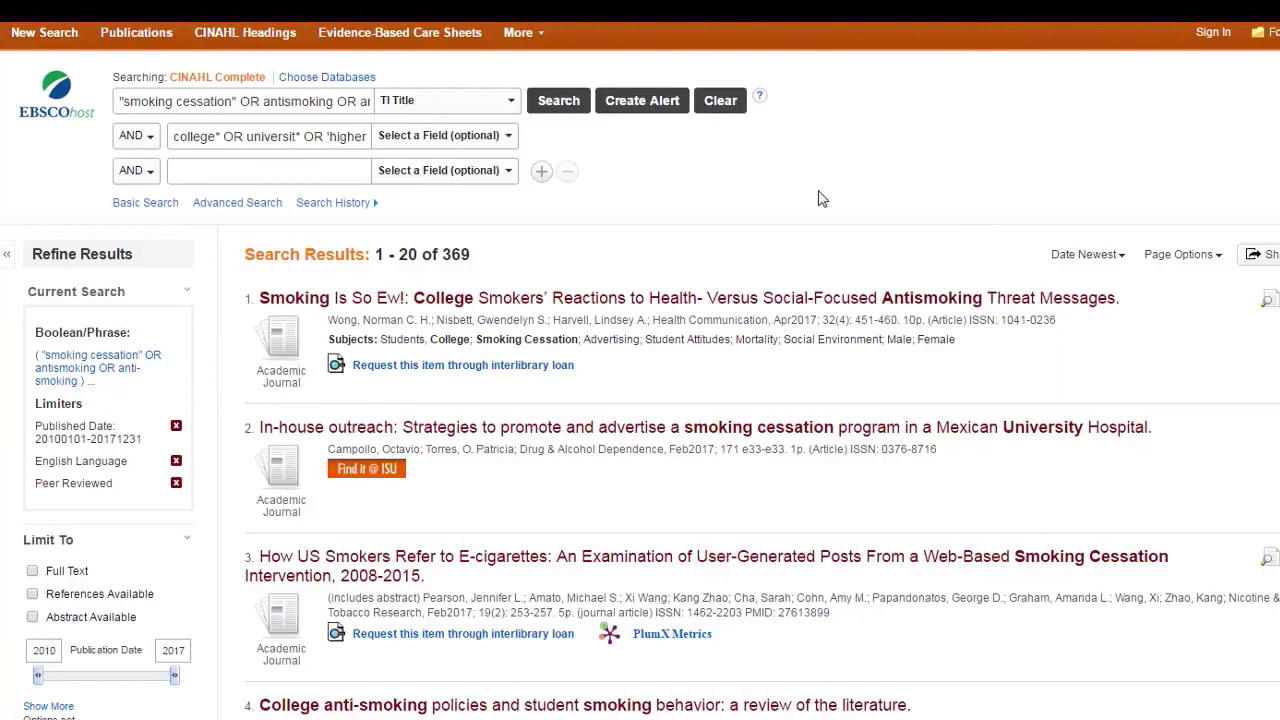